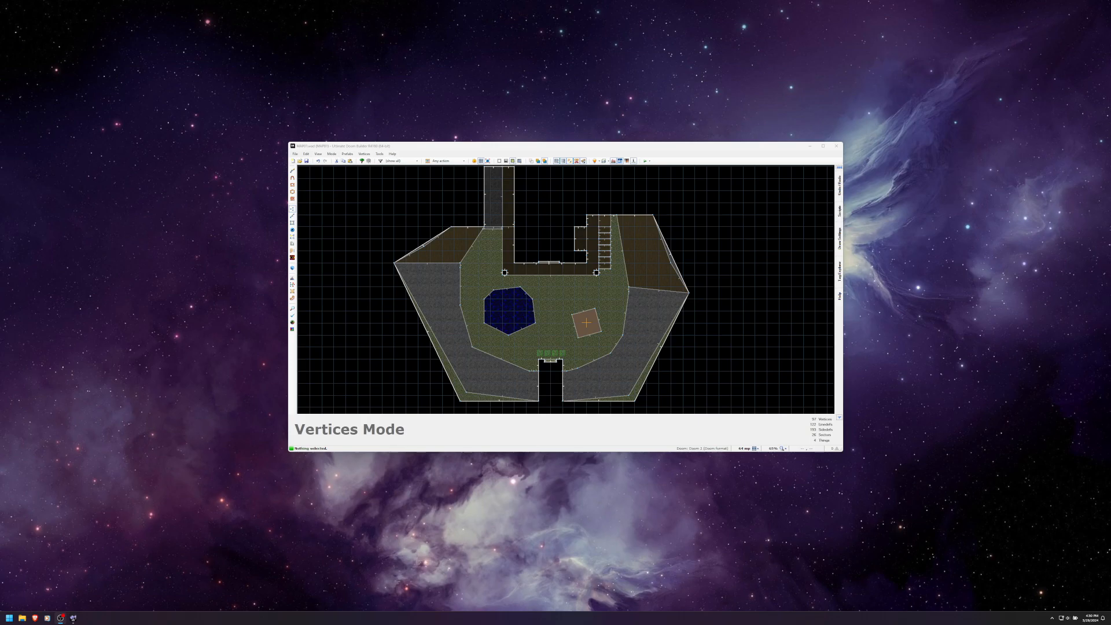
mouse_move(579, 292)
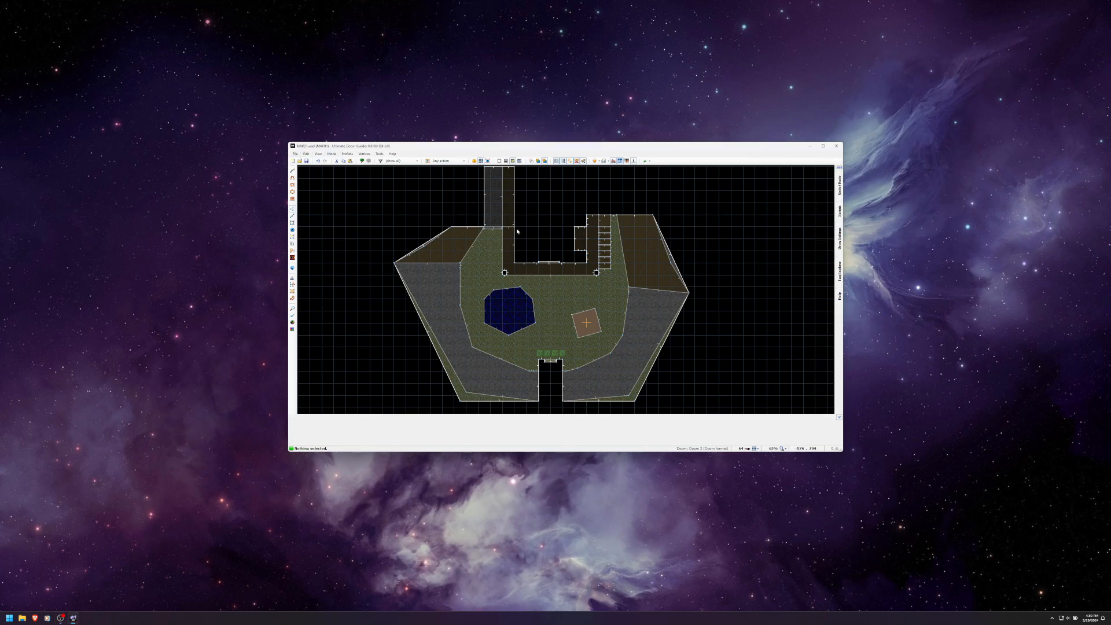
mouse_move(510, 271)
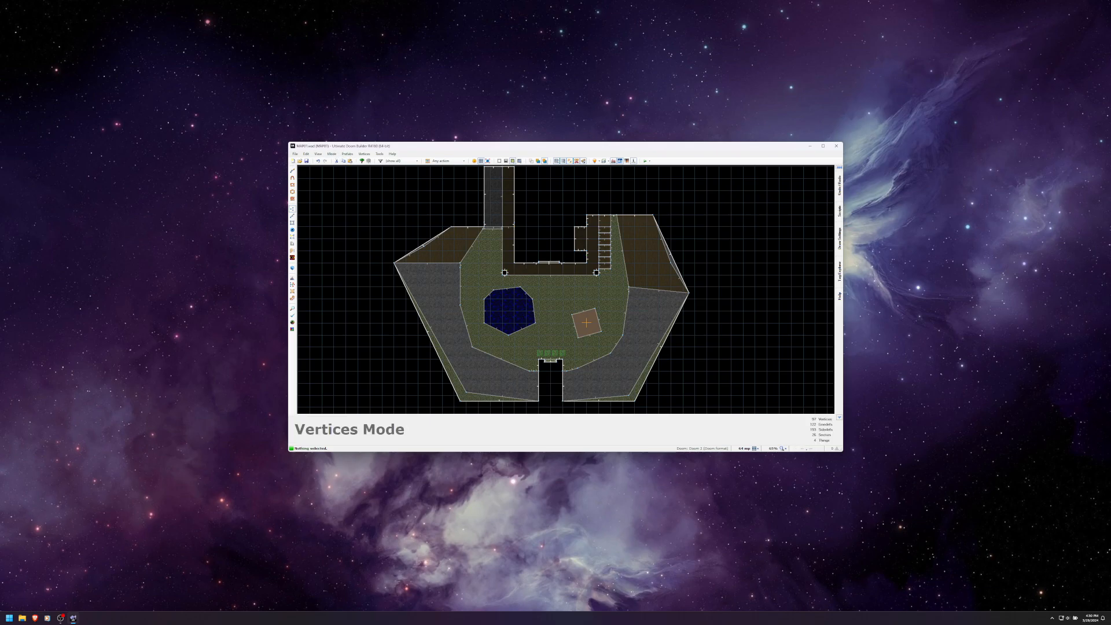
Step: Maximize the editor and zoom the 2D view onto the alcove beside the stairs
left_click(824, 146)
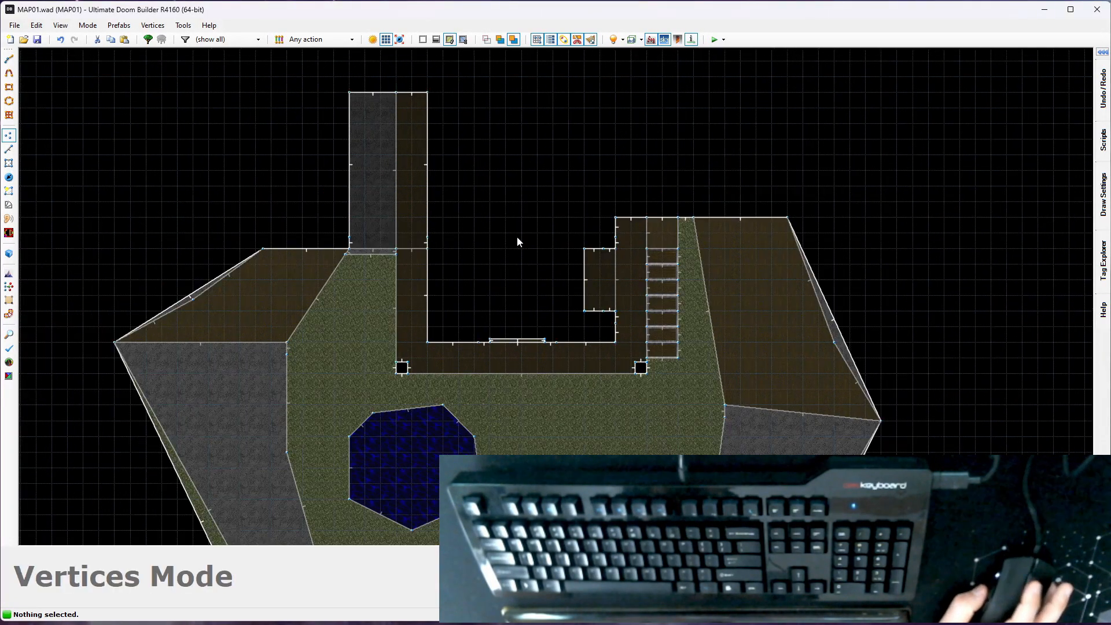
mouse_move(508, 218)
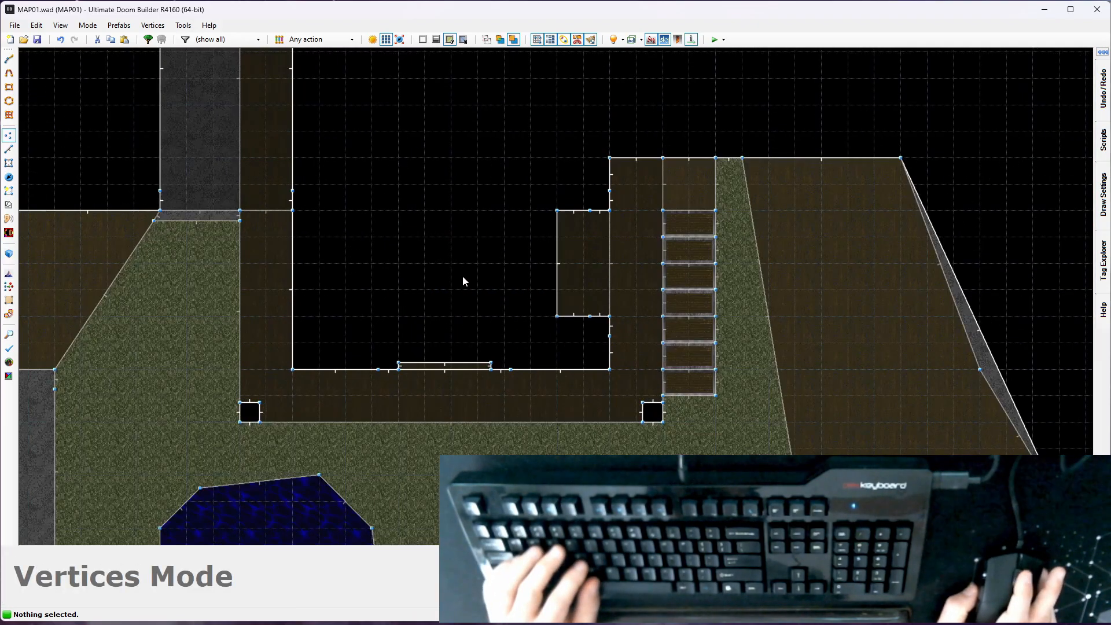
scroll("down", 3)
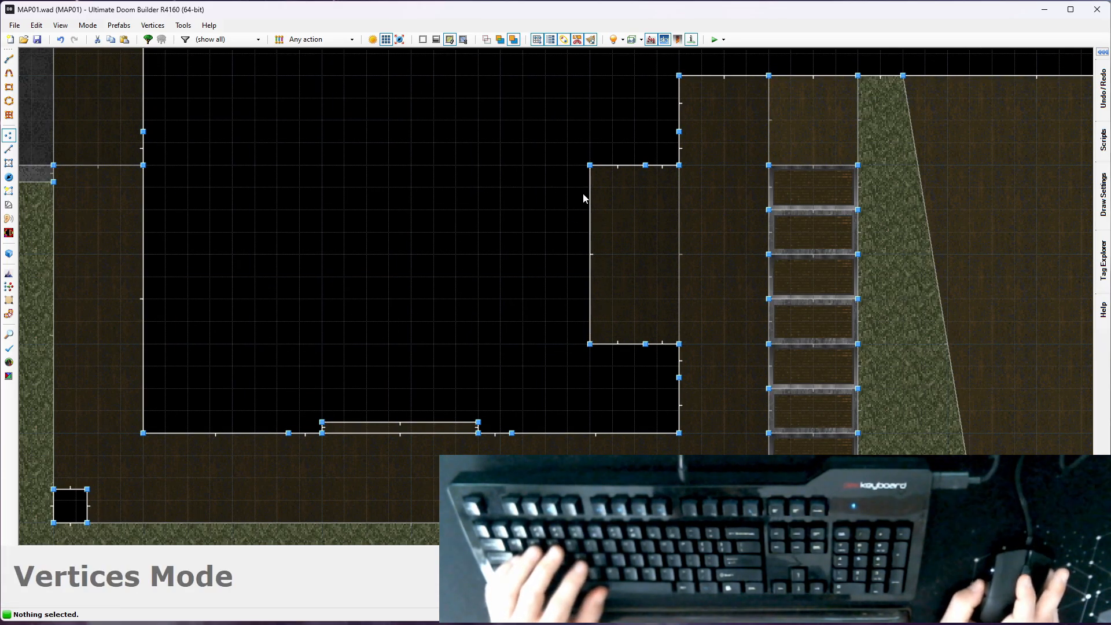
mouse_move(654, 253)
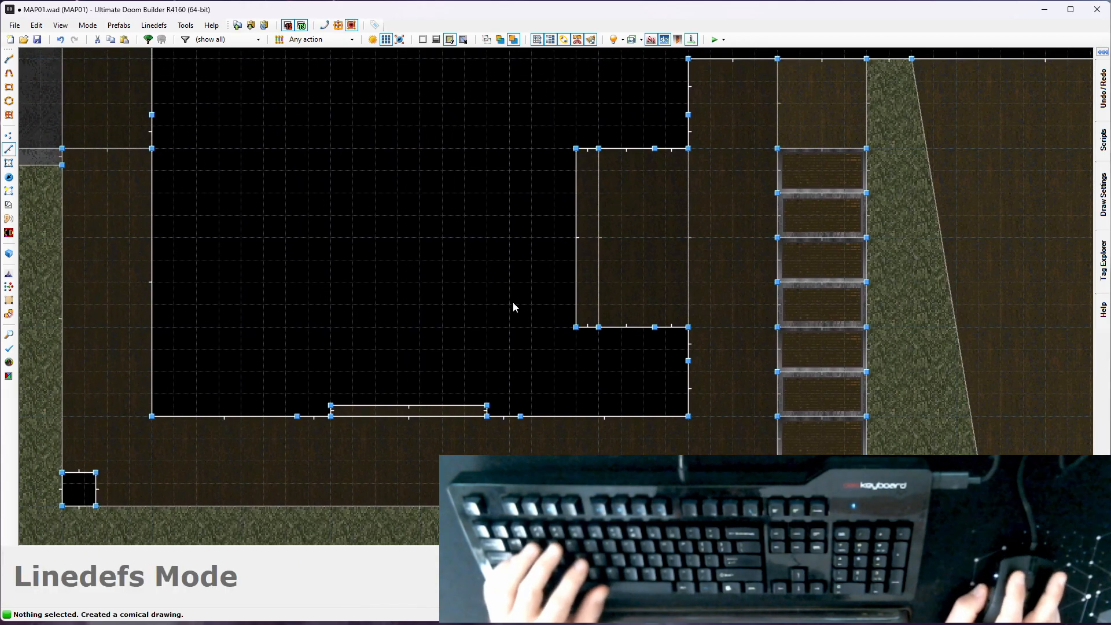
mouse_move(551, 273)
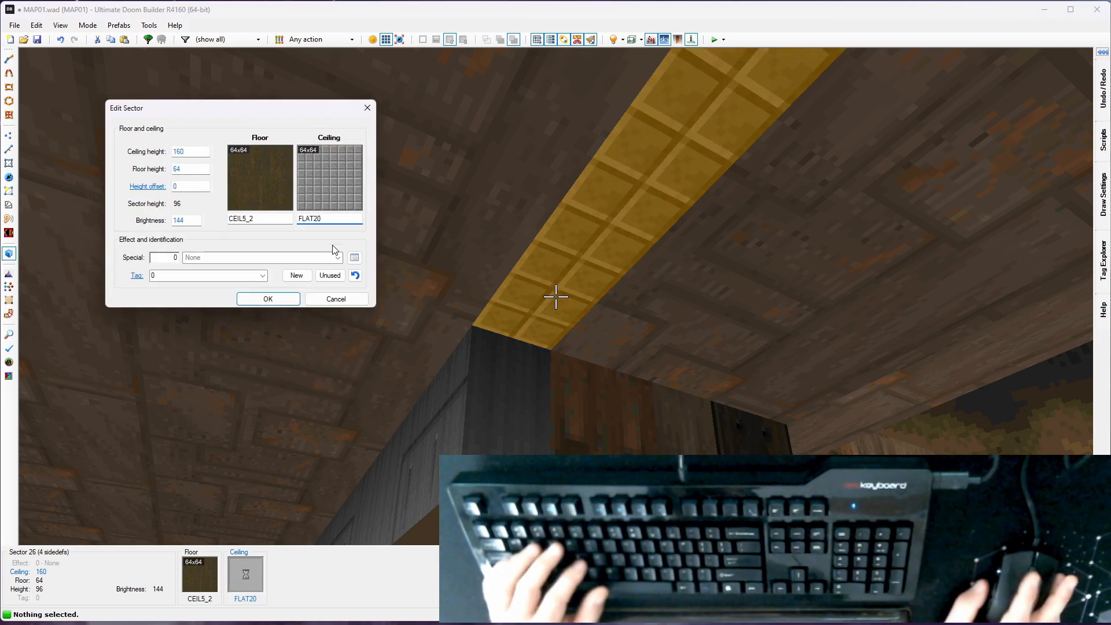
Step: Accept the door sector's new settings in Edit Sector
left_click(268, 298)
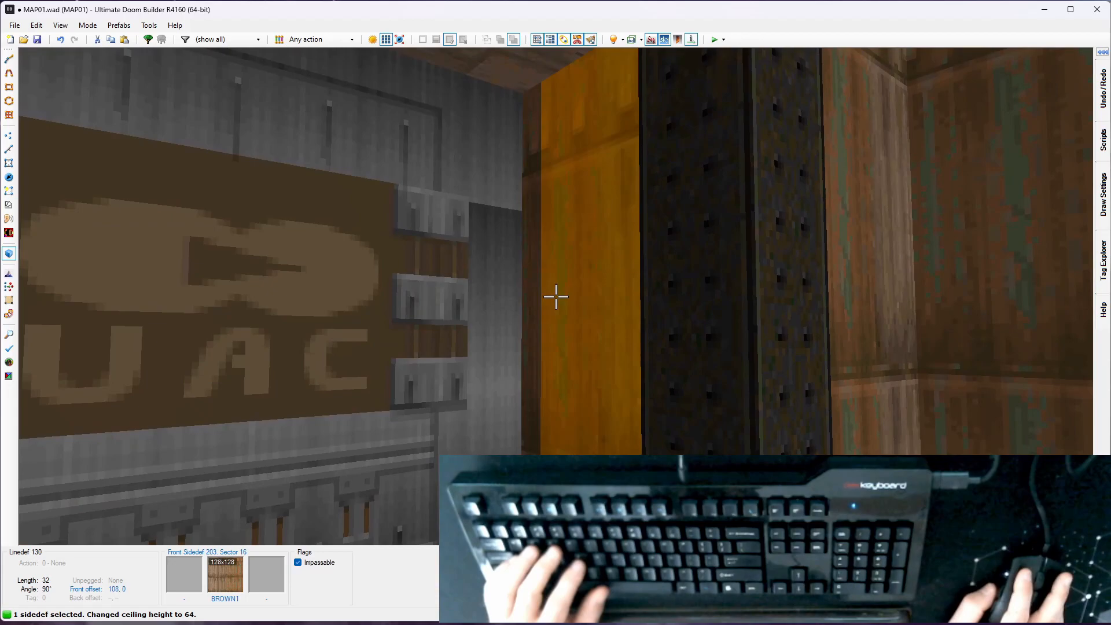
Step: Apply DOORSTOP to the door-track sides and SUPPORT3 to the walls framing the door
double_click(555, 296)
type("DOORSTOP")
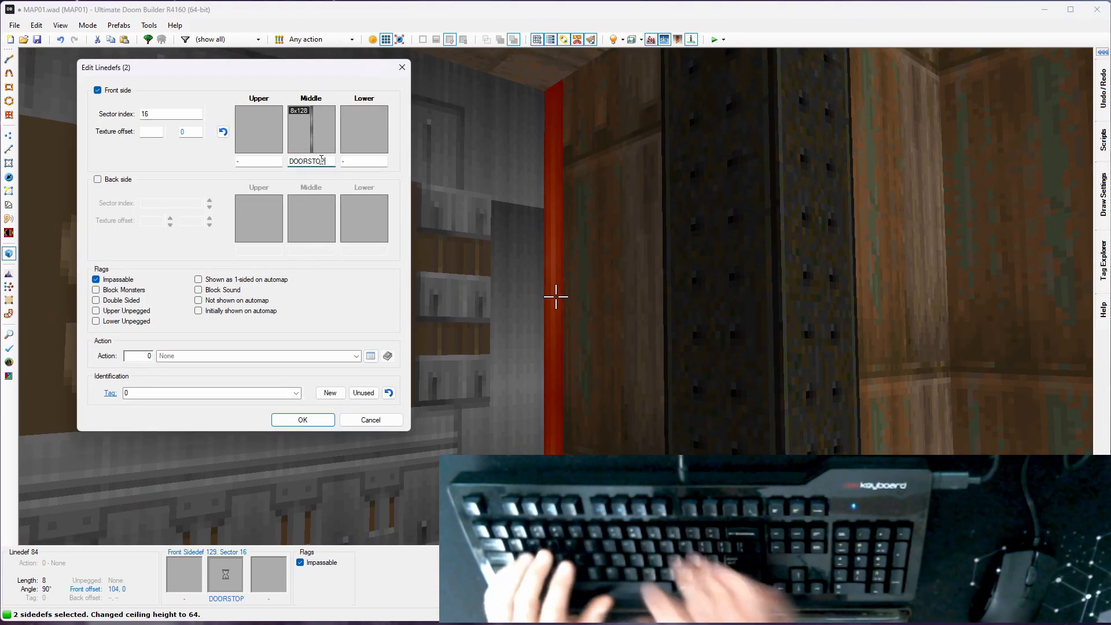
left_click(303, 420)
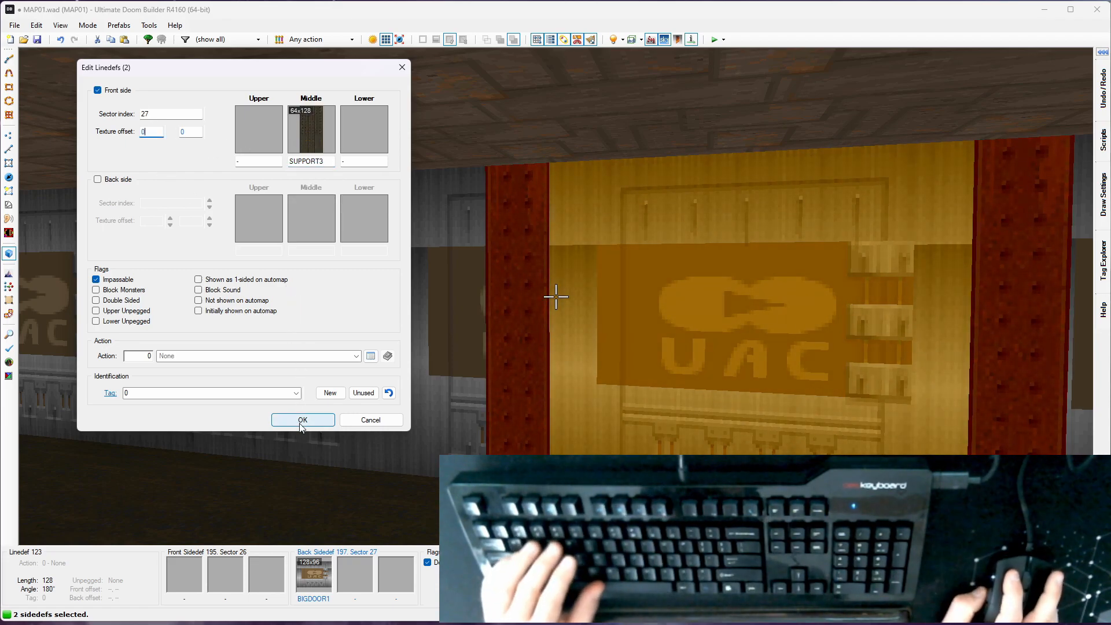
left_click(303, 419)
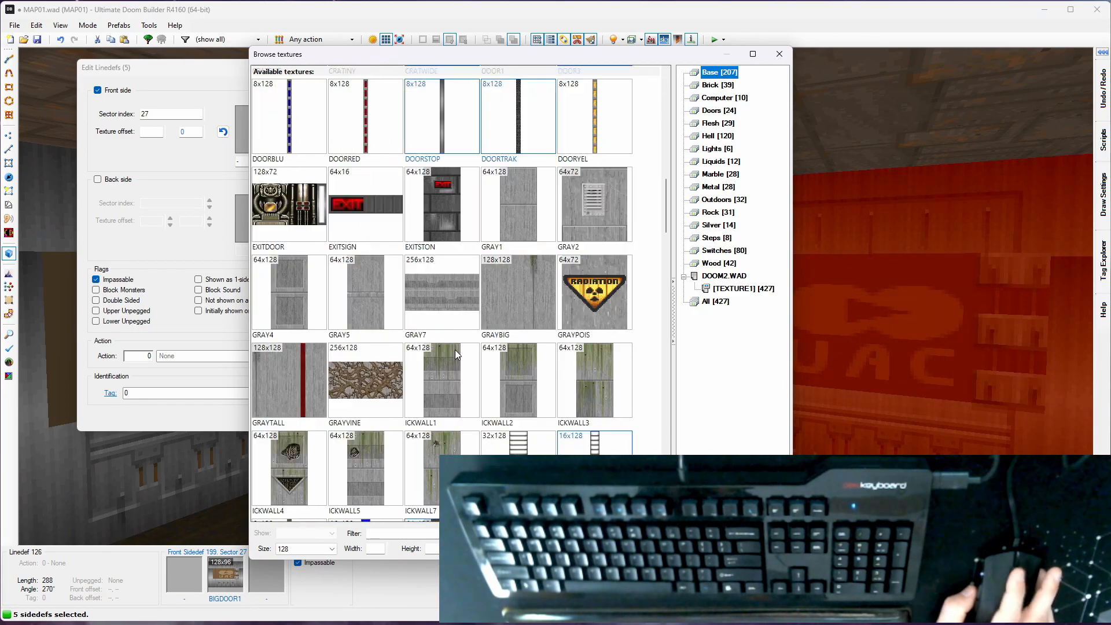
Step: Pick STARTAN2 from the texture list and apply it to the five room walls
scroll("down", 3)
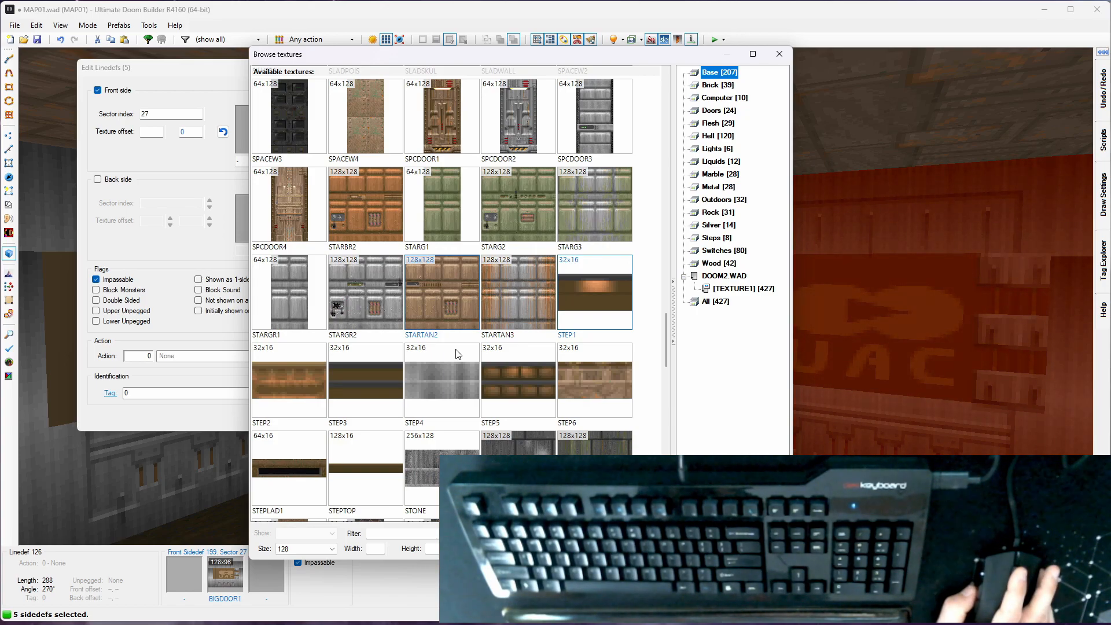
left_click(442, 290)
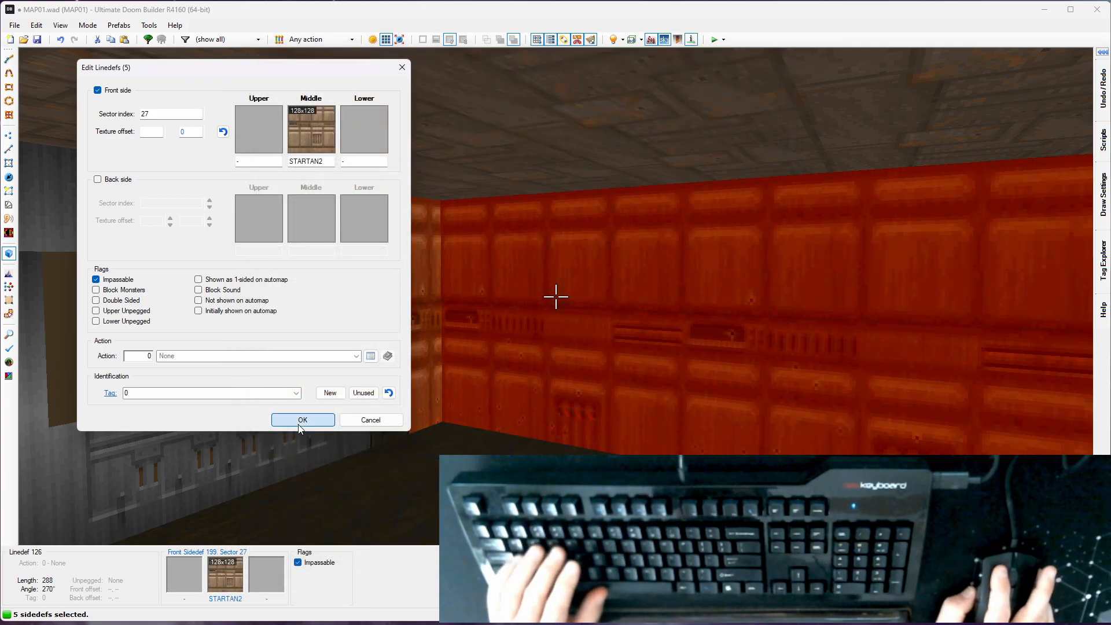
left_click(302, 420)
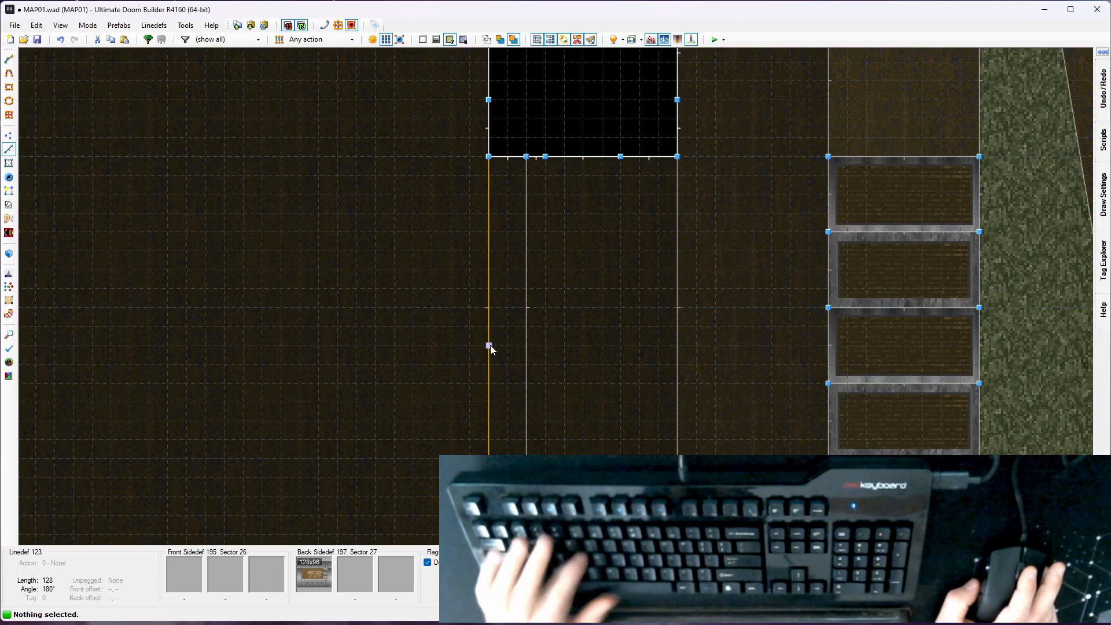
Step: Switch to line editing and browse predefined actions for both BIGDOOR1 door lines
key("f")
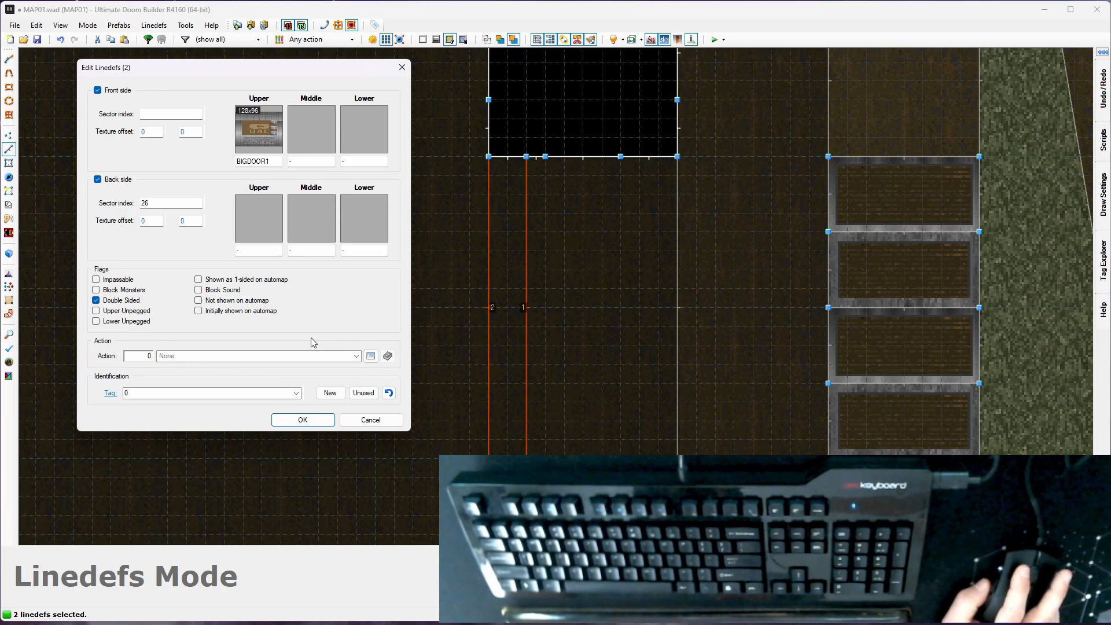
mouse_move(314, 374)
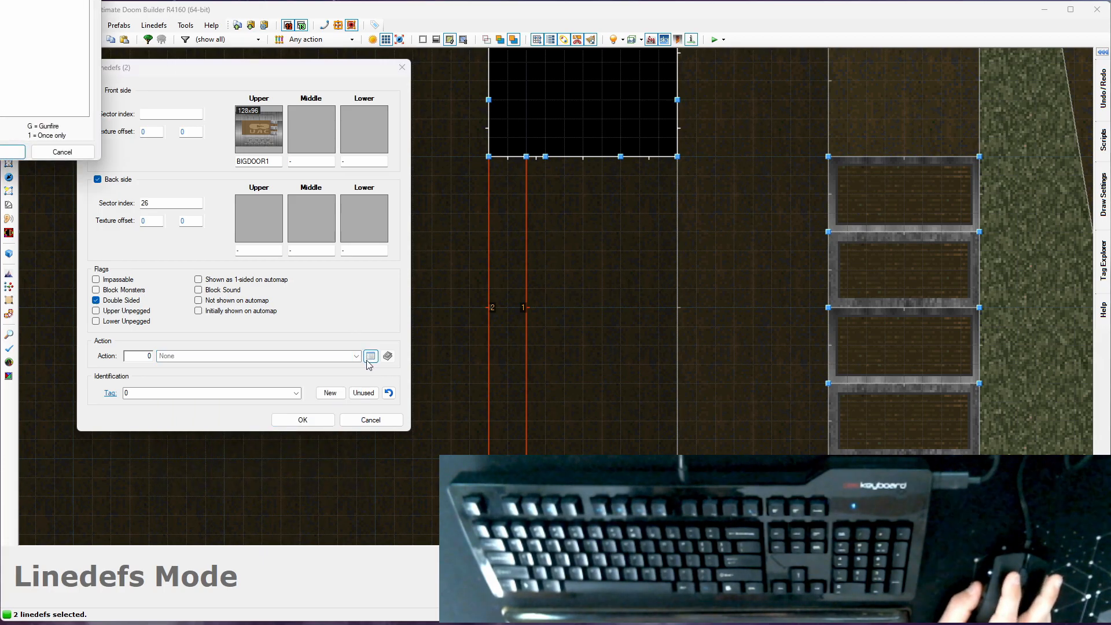
left_click(370, 356)
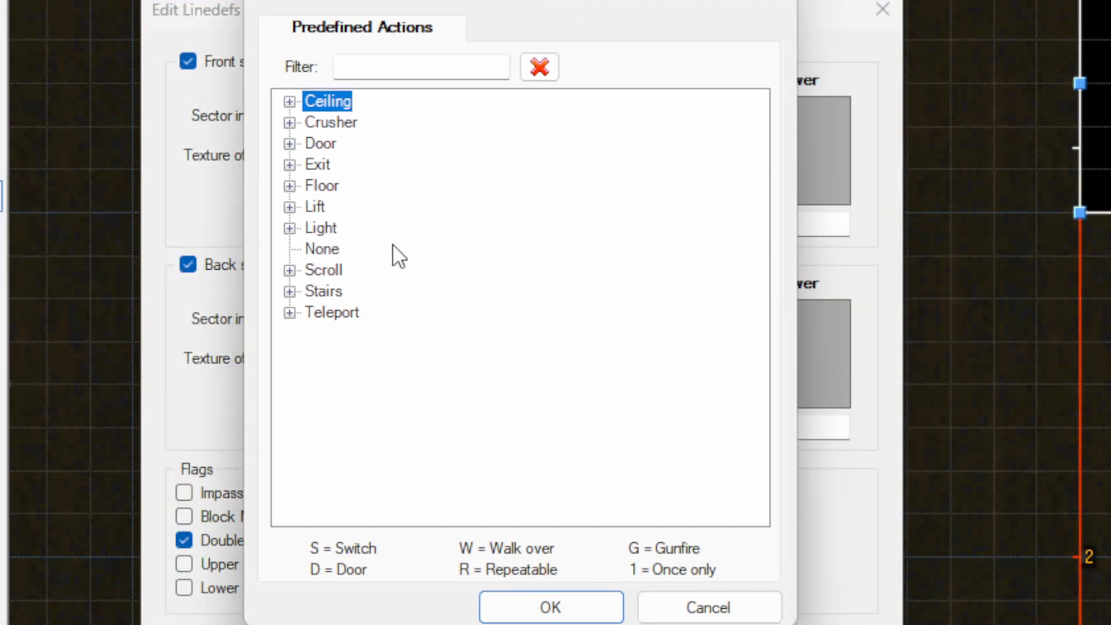
Step: Expand the Door category and pick action 1, DR Door Open Wait Close (also monsters)
left_click(289, 122)
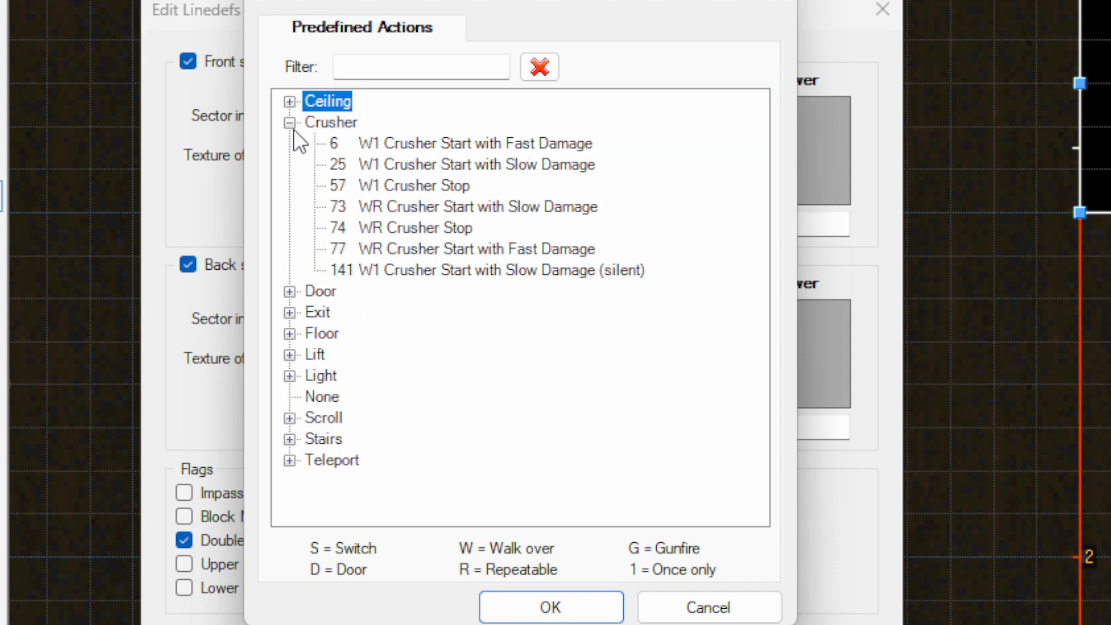
left_click(290, 122)
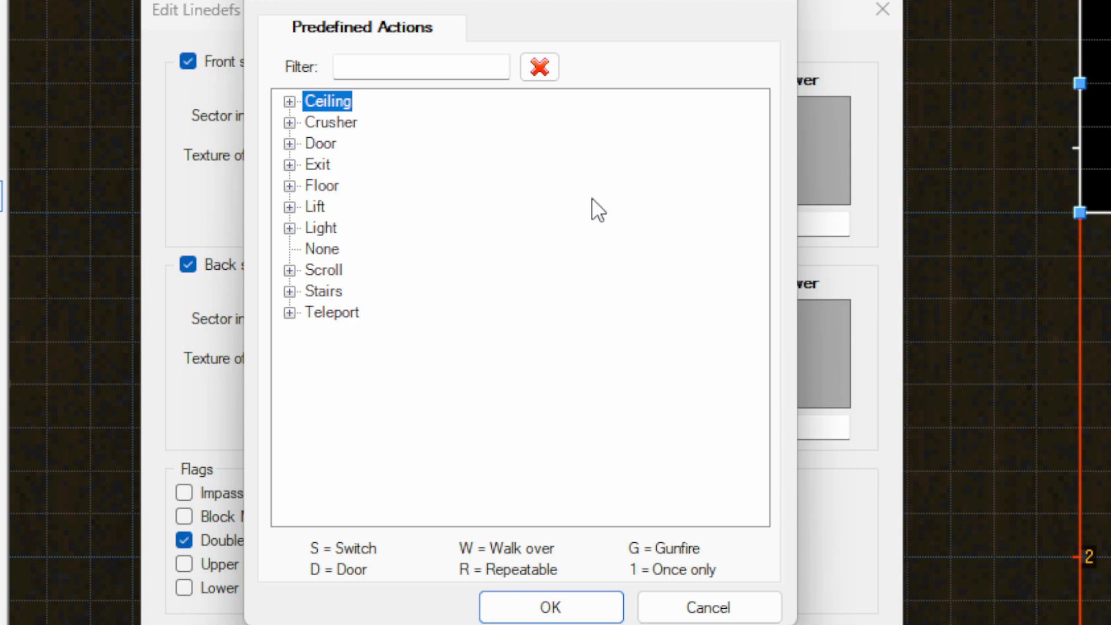
left_click(290, 142)
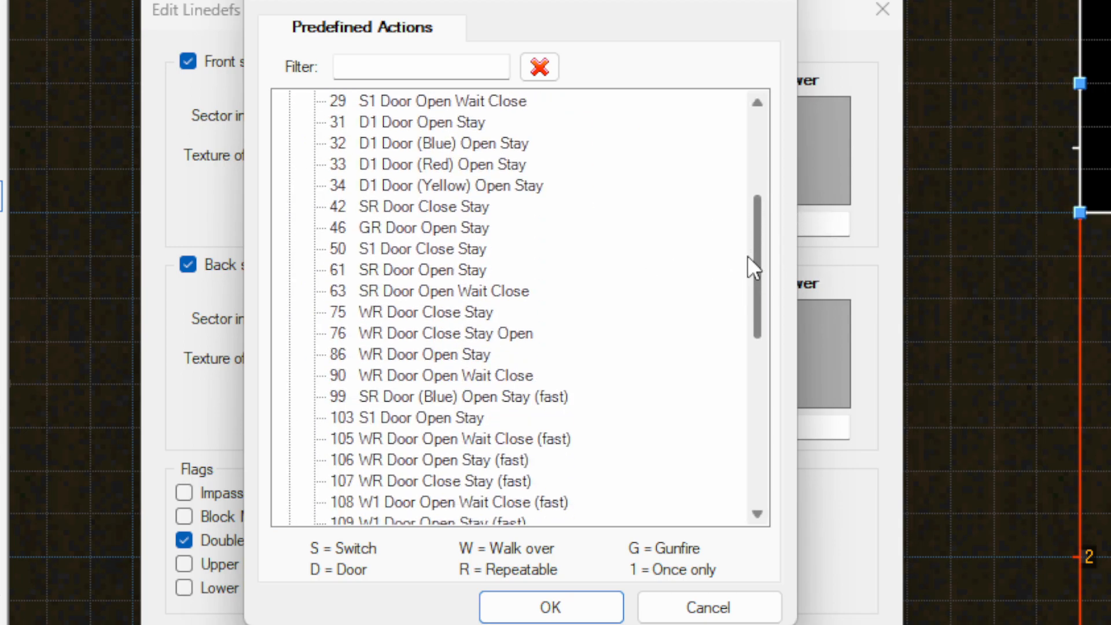
scroll("down", 3)
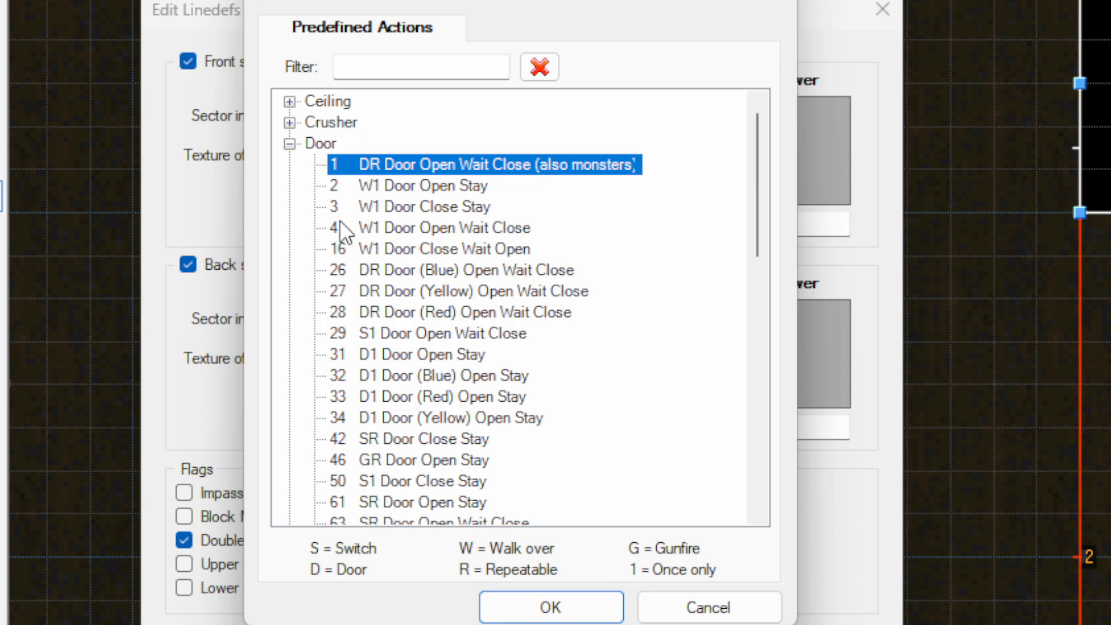
left_click(461, 312)
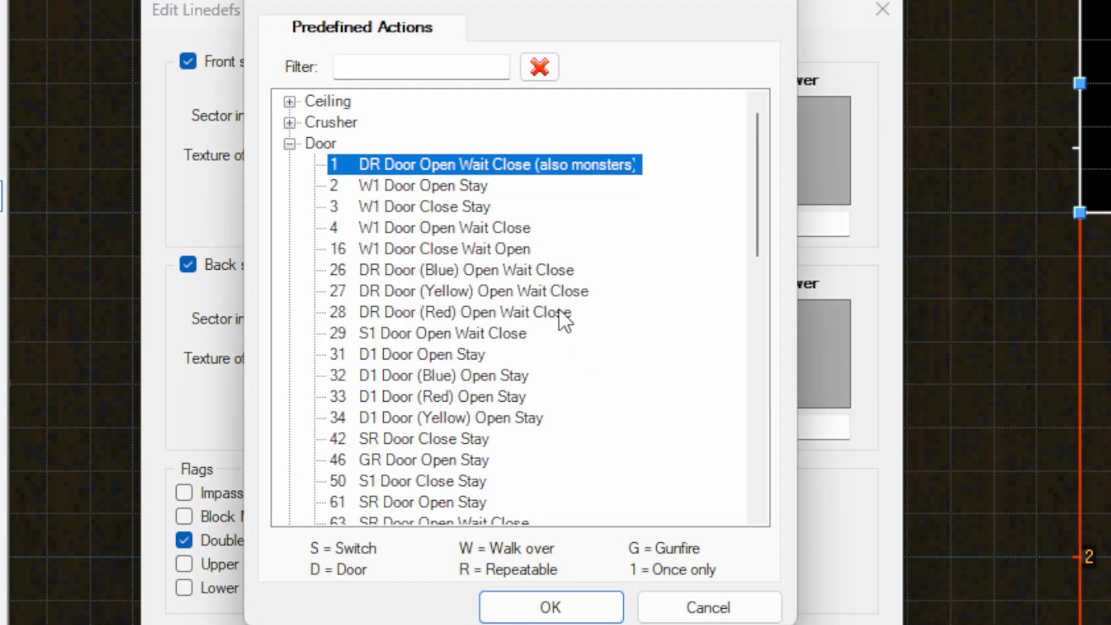
mouse_move(376, 212)
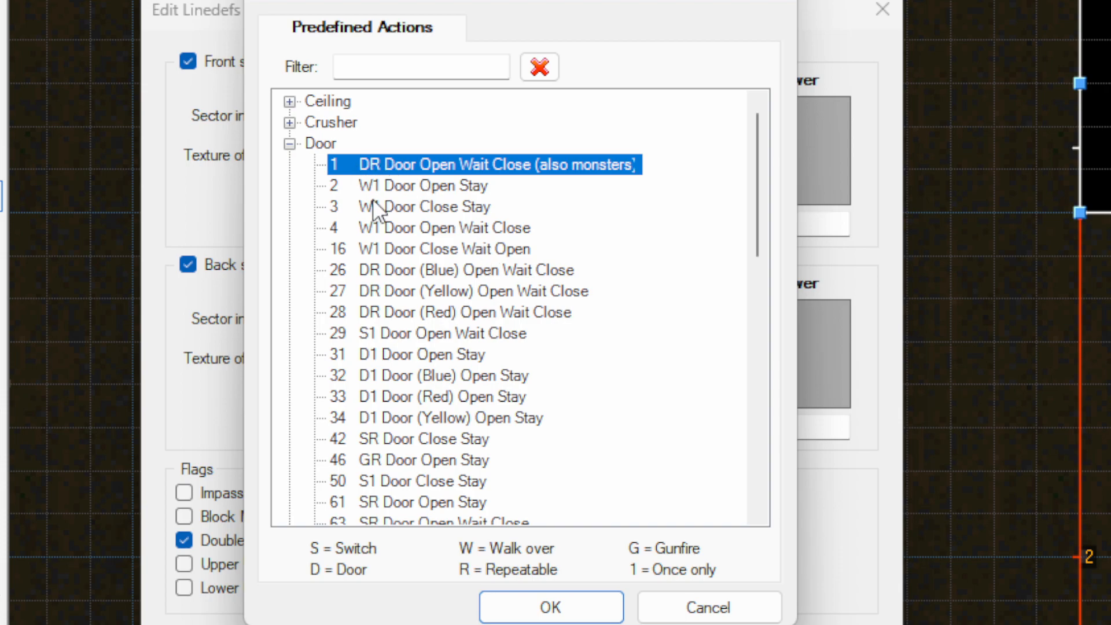
mouse_move(378, 382)
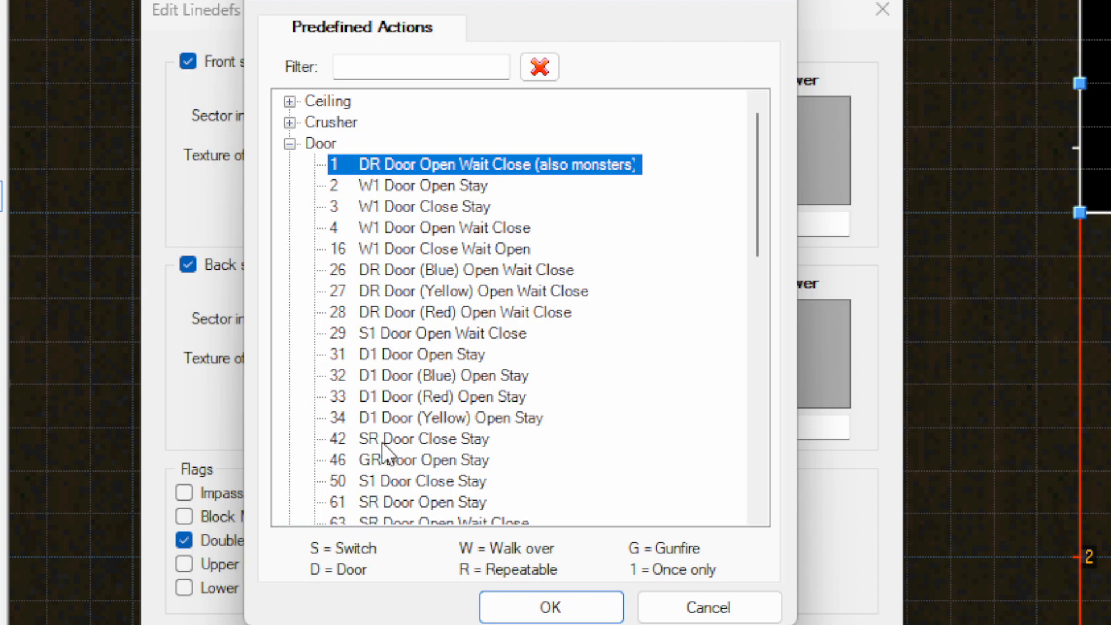
Step: Scroll further through the door actions, keeping DR Door Open Wait Close selected
scroll("down", 3)
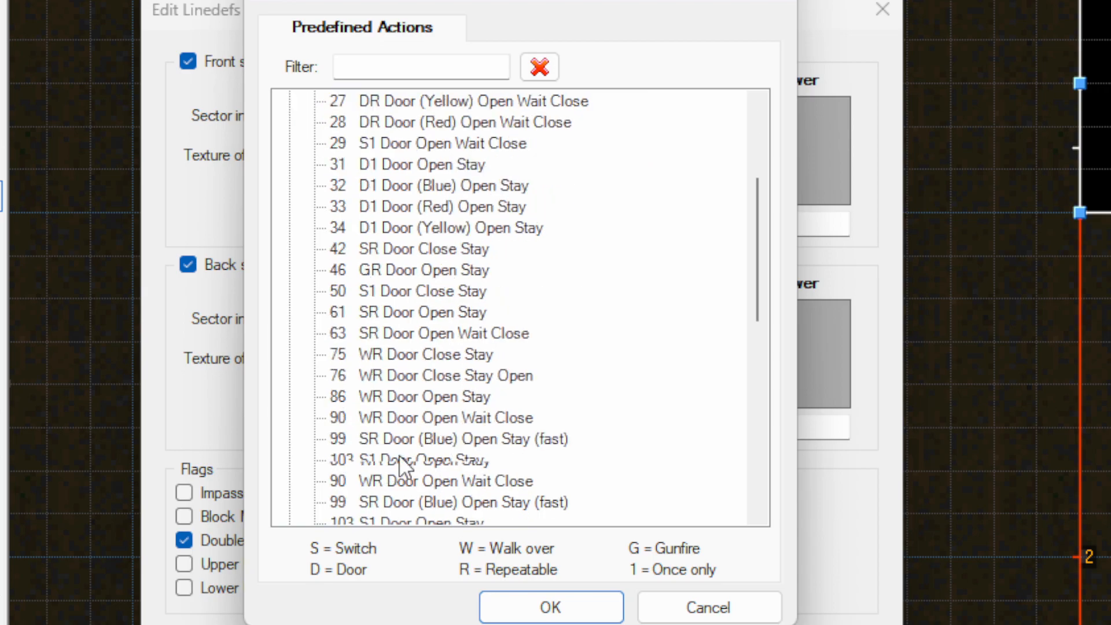
scroll("down", 3)
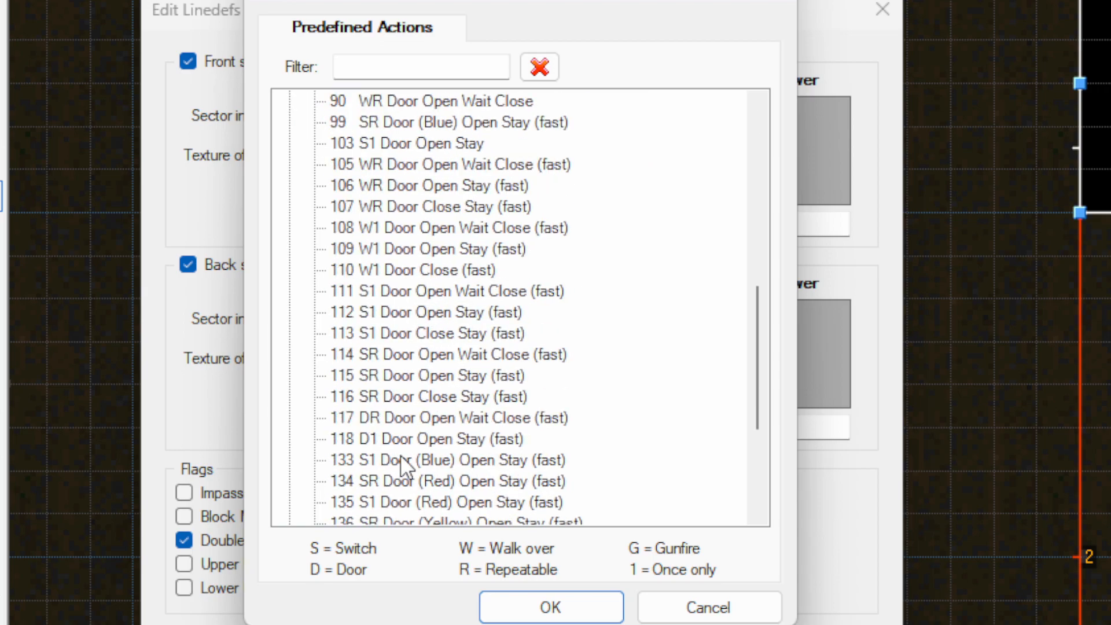
scroll("down", 3)
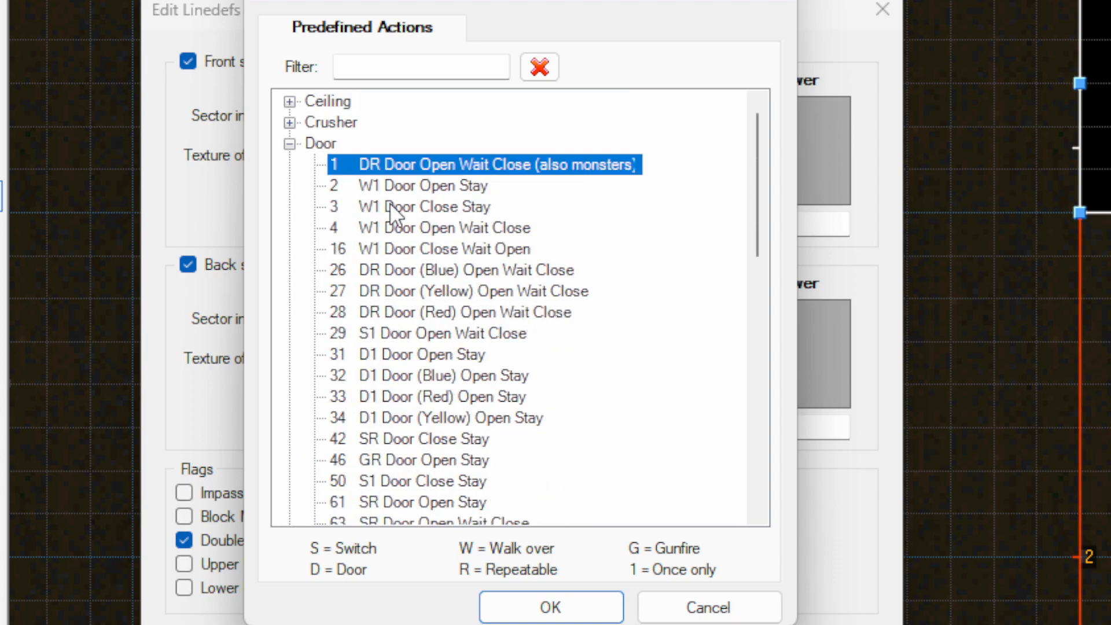
mouse_move(383, 167)
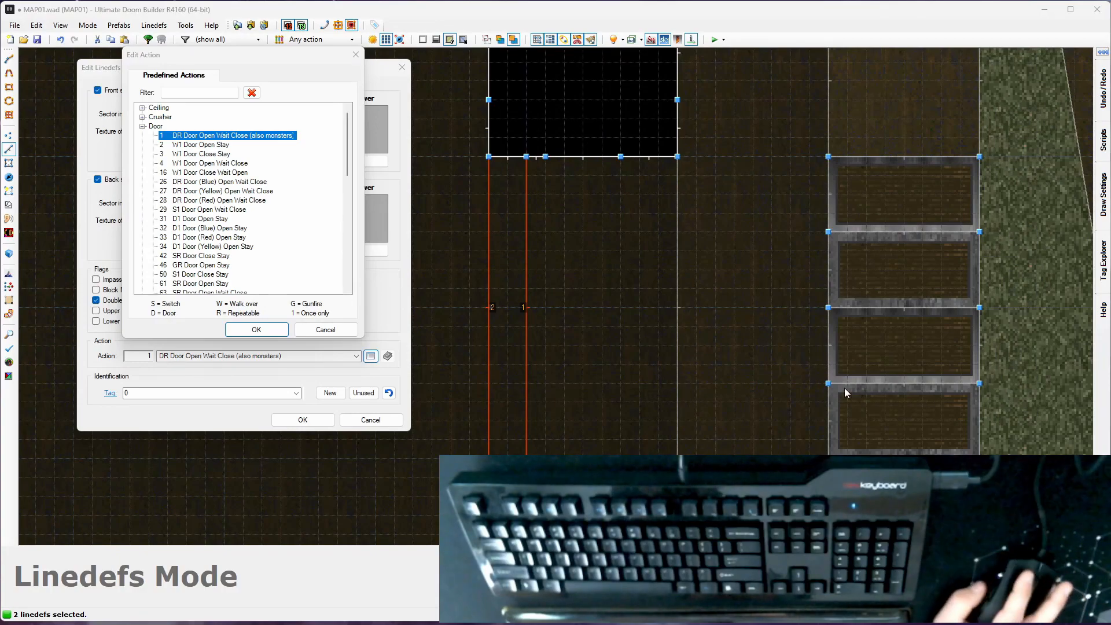
mouse_move(530, 328)
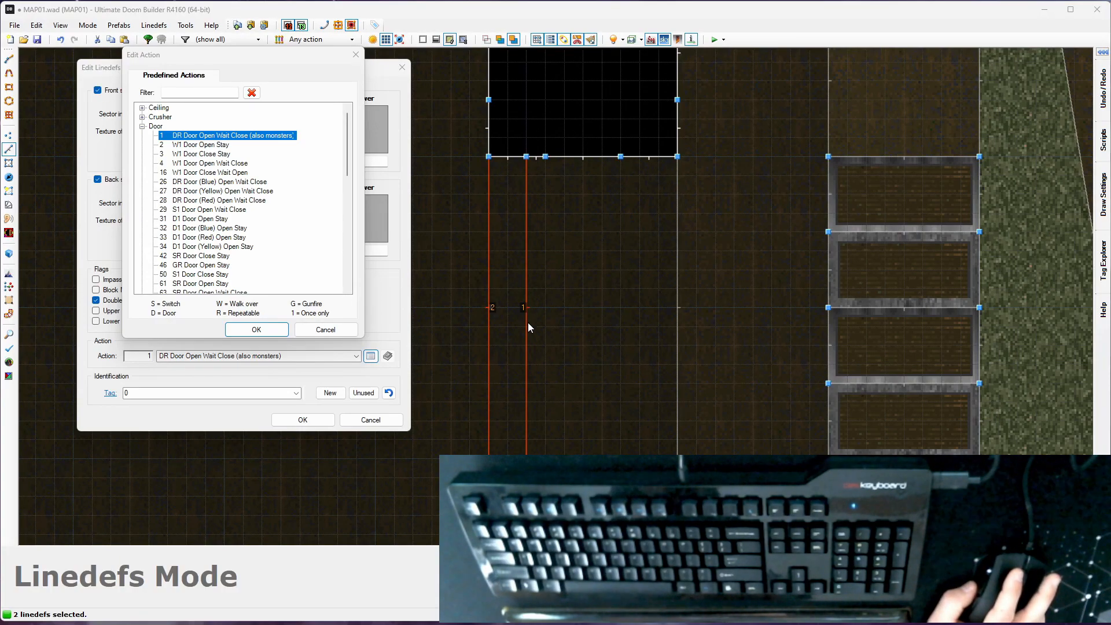
mouse_move(523, 303)
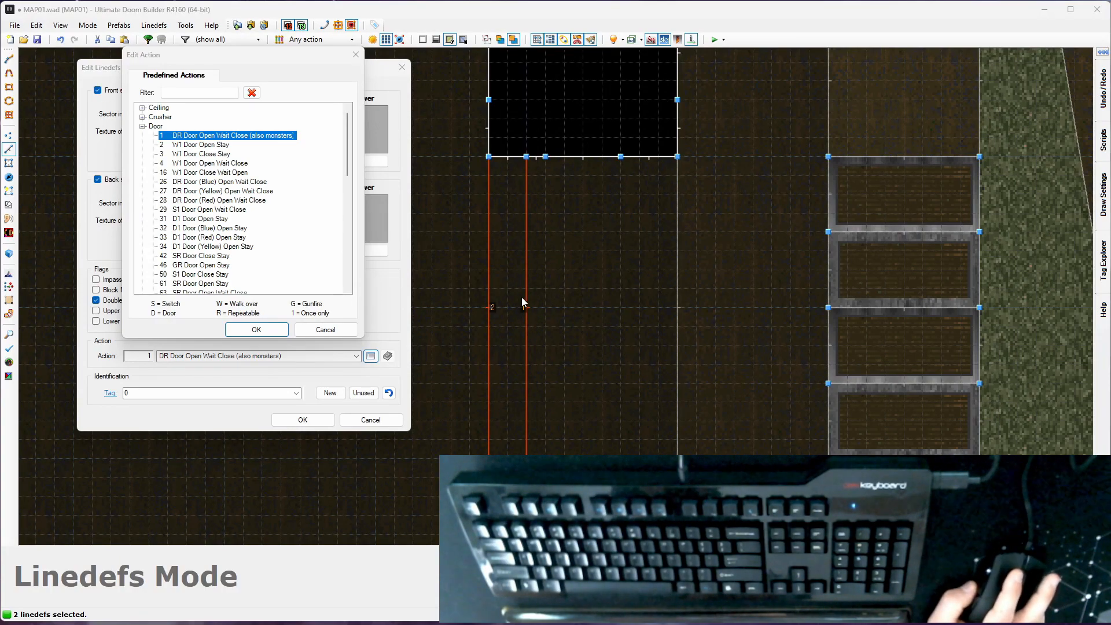
mouse_move(753, 319)
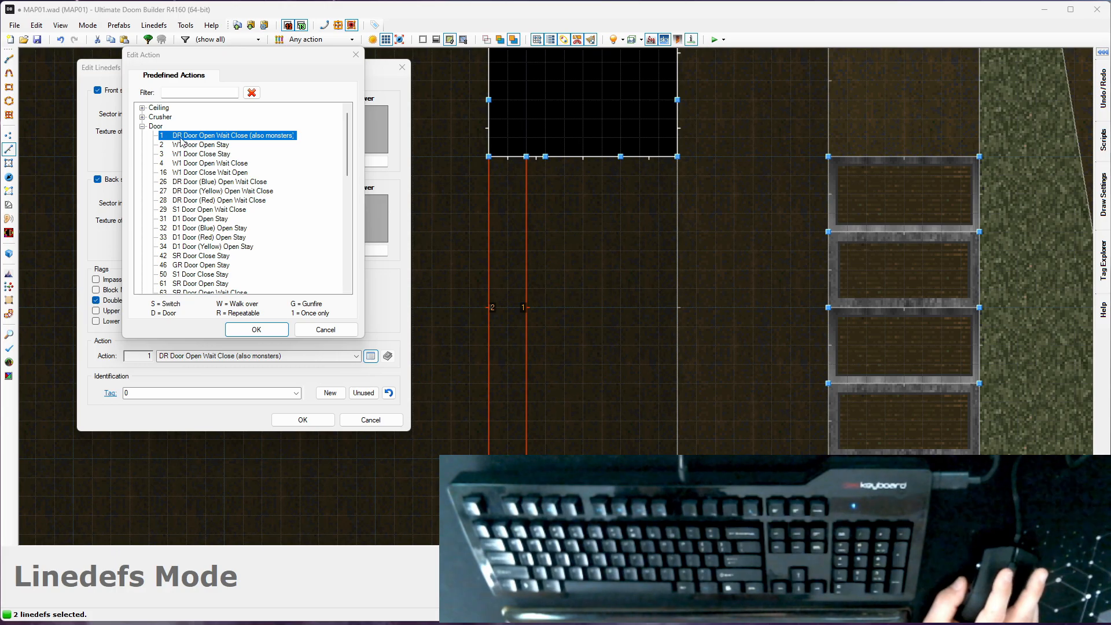
mouse_move(496, 326)
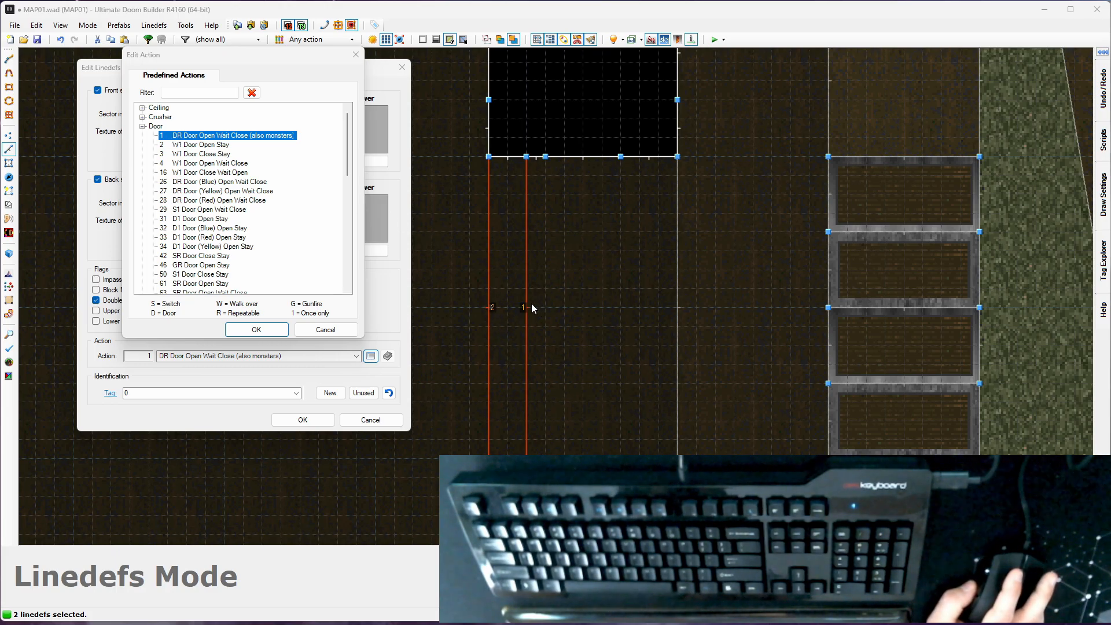
mouse_move(533, 314)
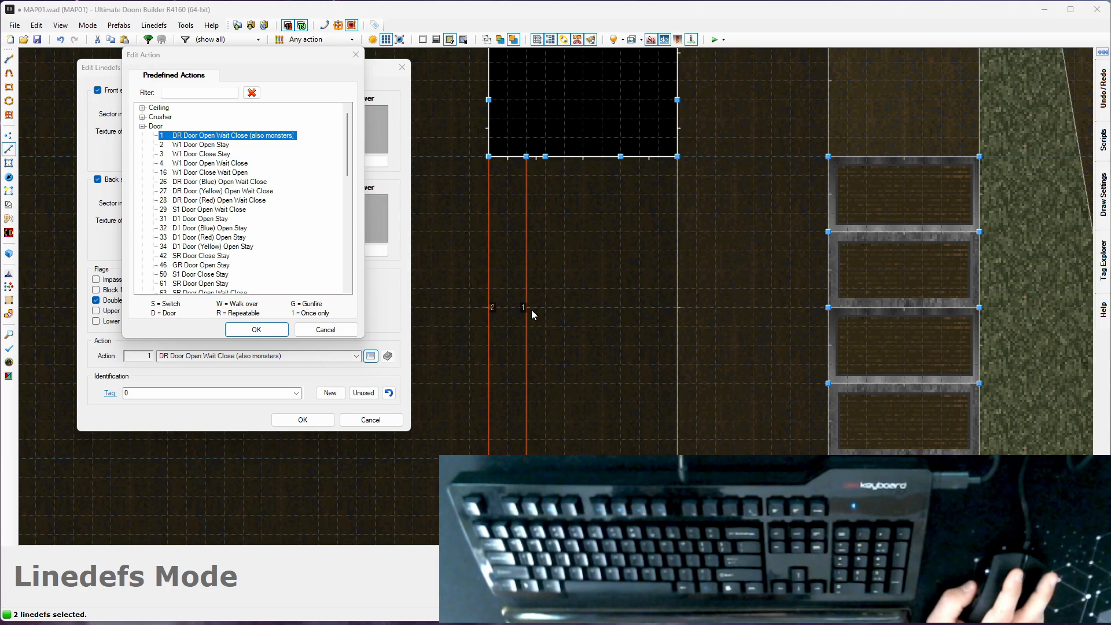
mouse_move(523, 312)
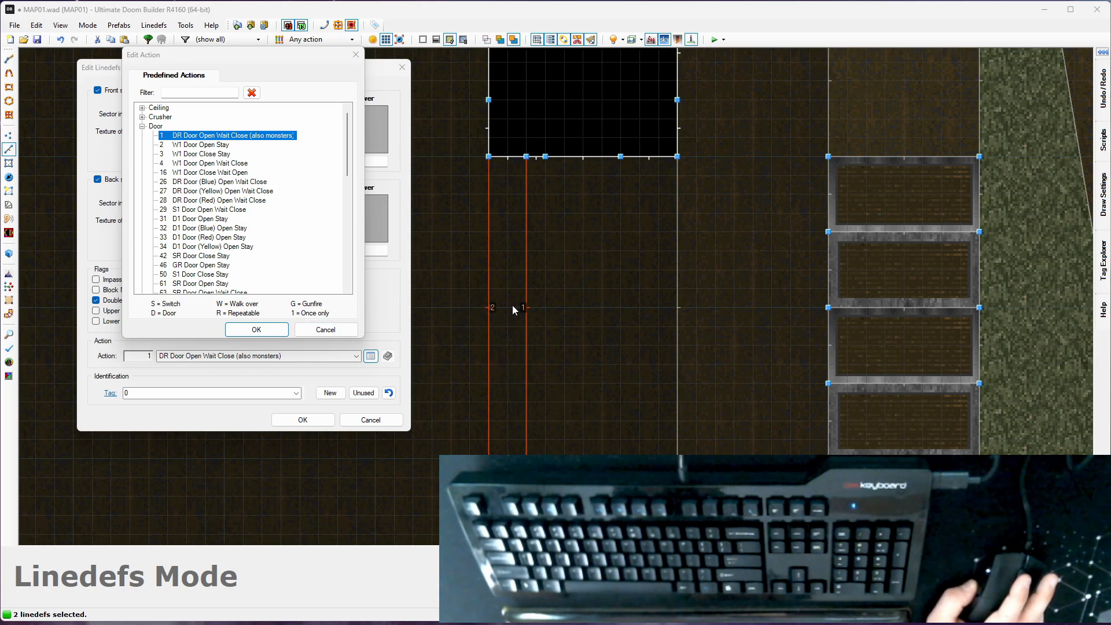
mouse_move(516, 340)
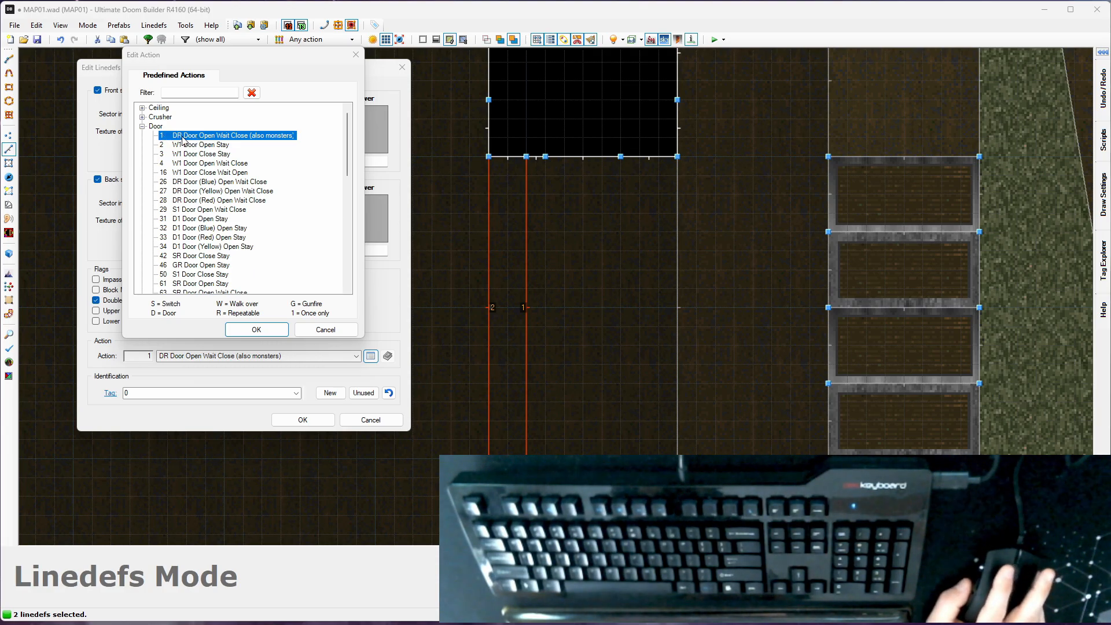
mouse_move(205, 144)
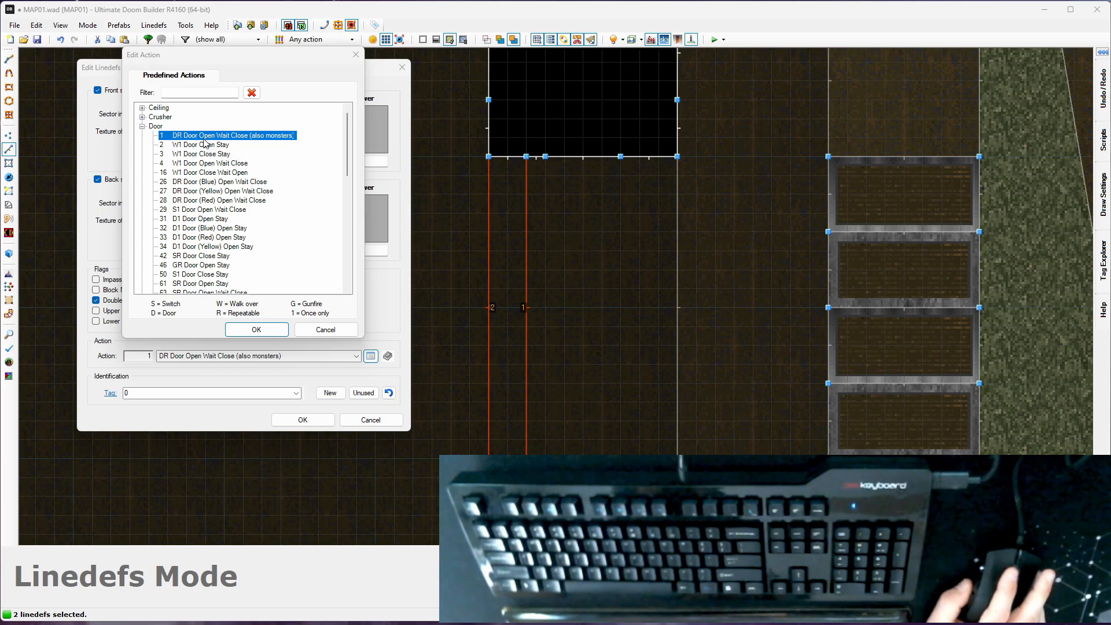
left_click(201, 218)
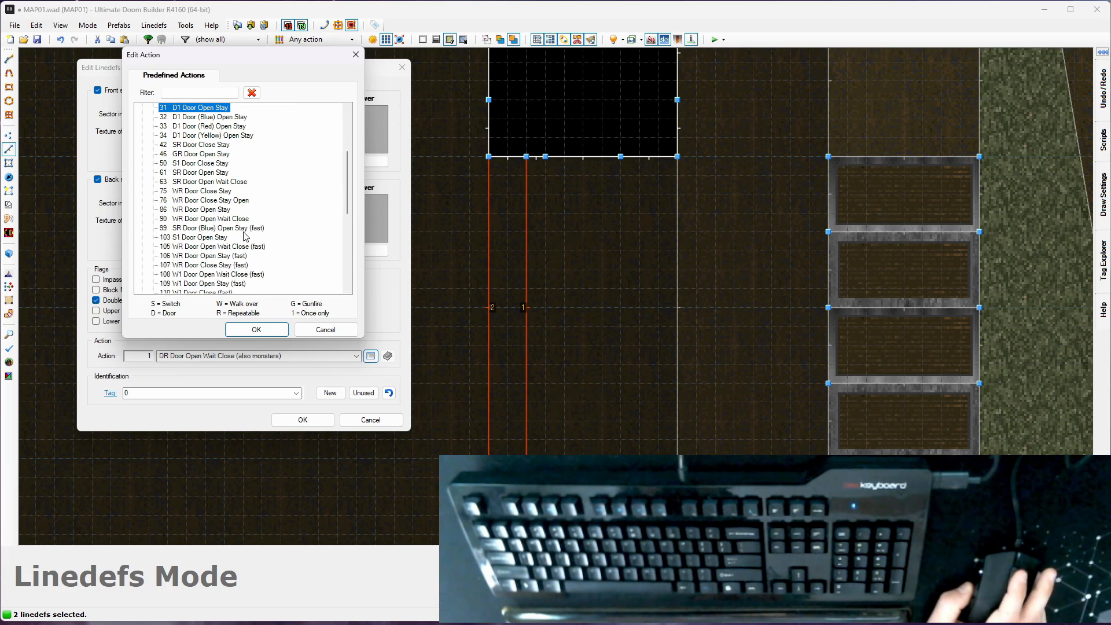
Step: Filter actions by D1 and DR, compare the fast DR door, and keep action 1
scroll("down", 3)
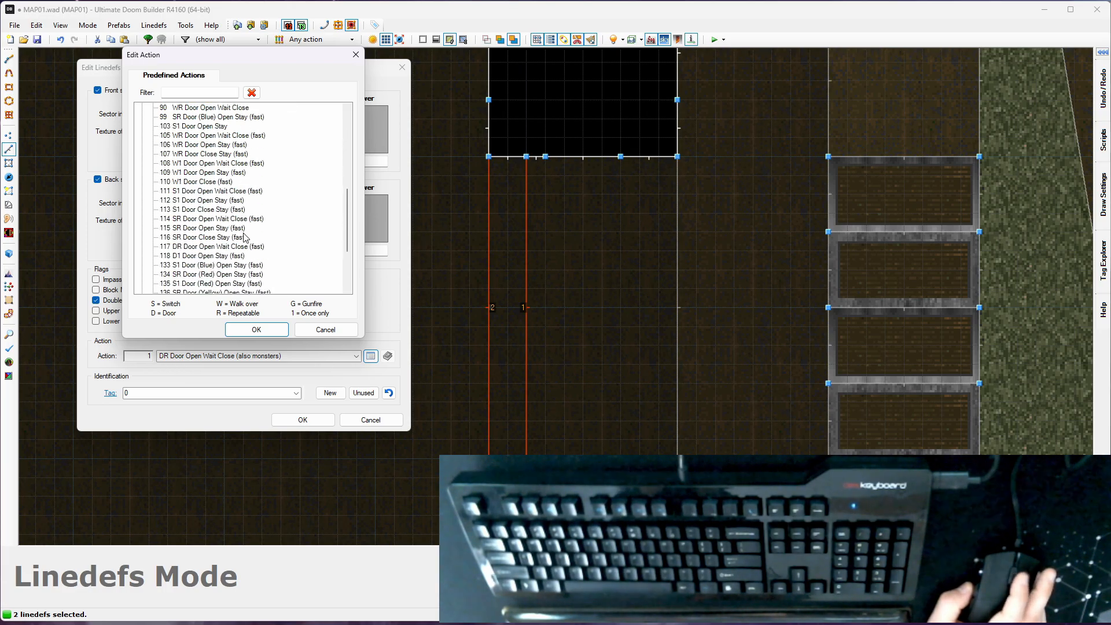
left_click(199, 92)
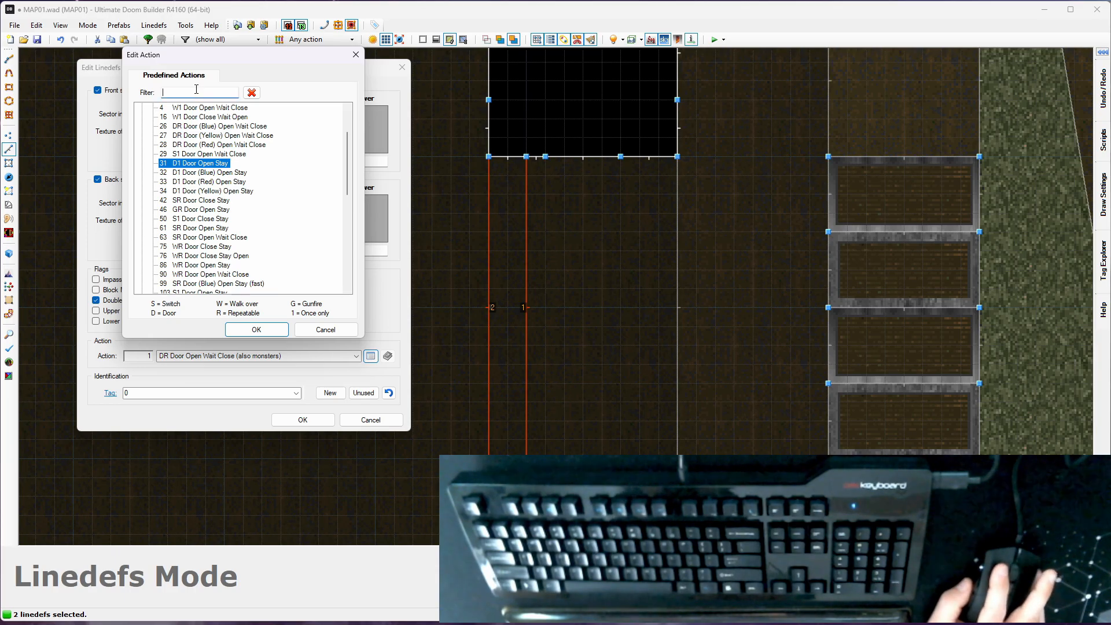
type("DD1")
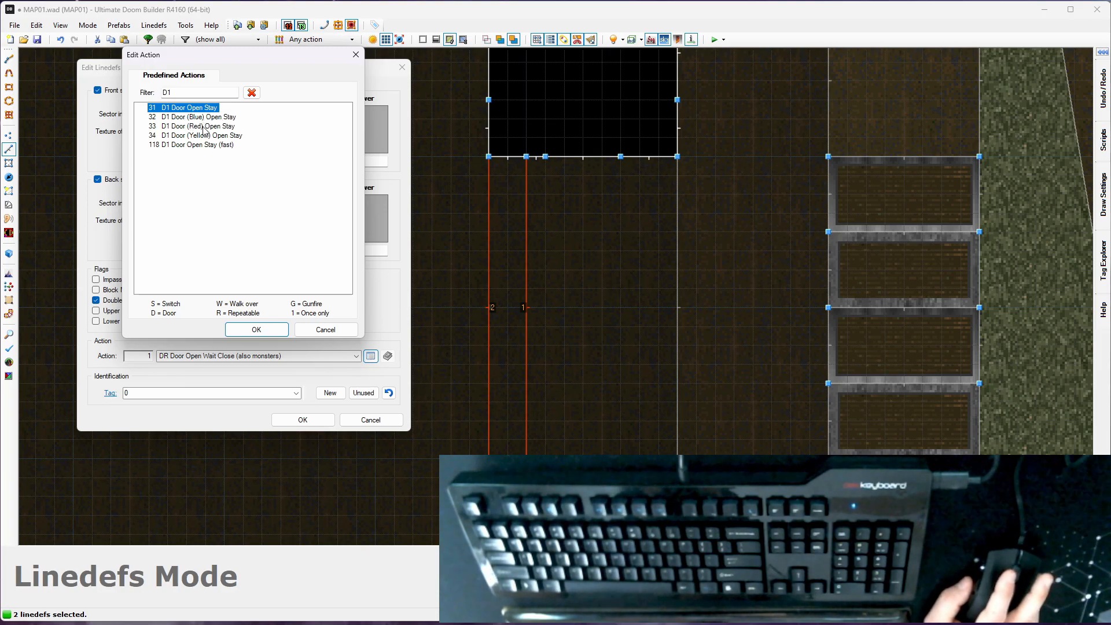
mouse_move(203, 127)
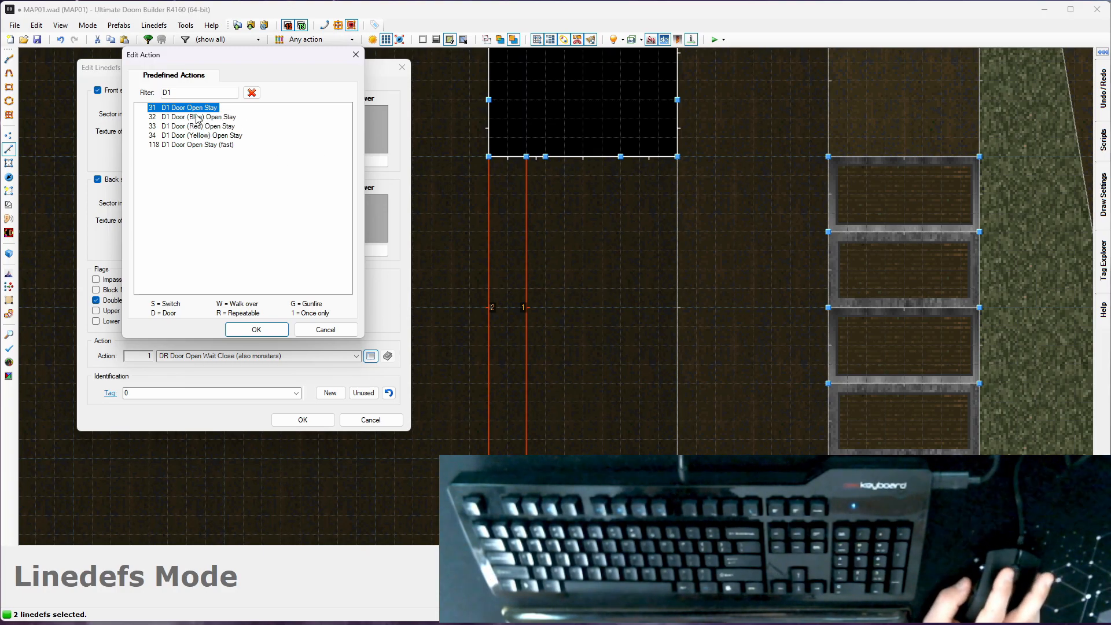
type("R")
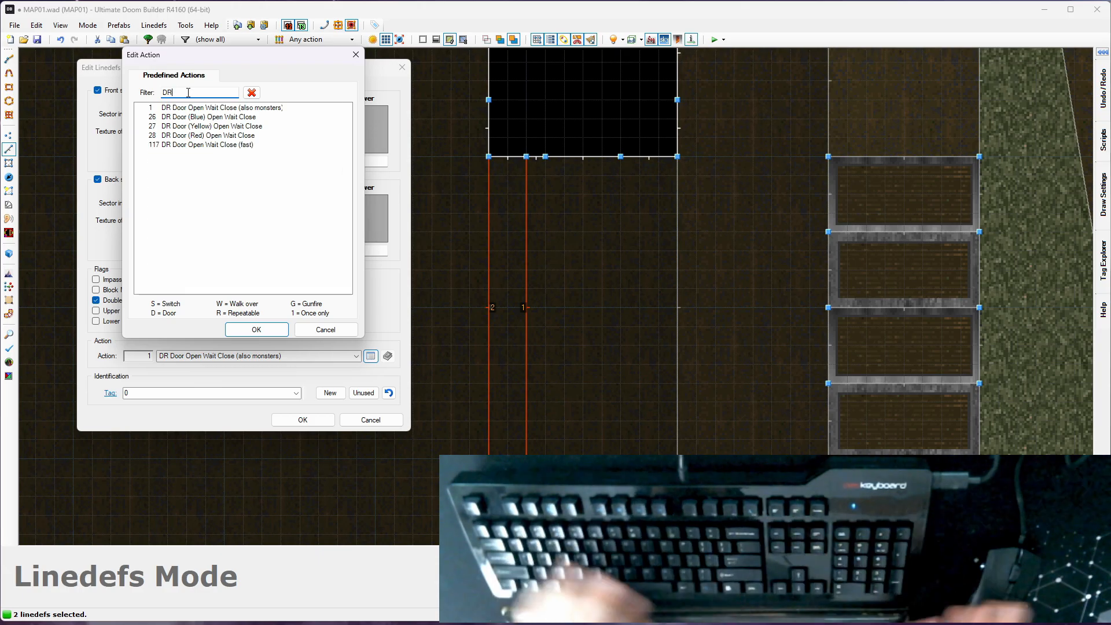
left_click(221, 107)
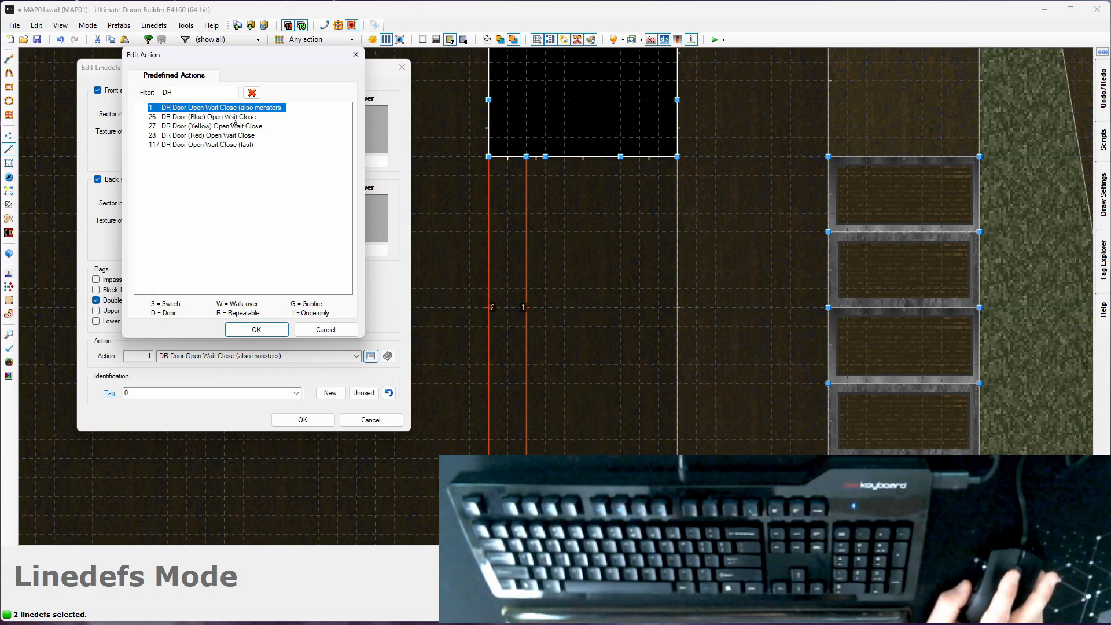
mouse_move(227, 147)
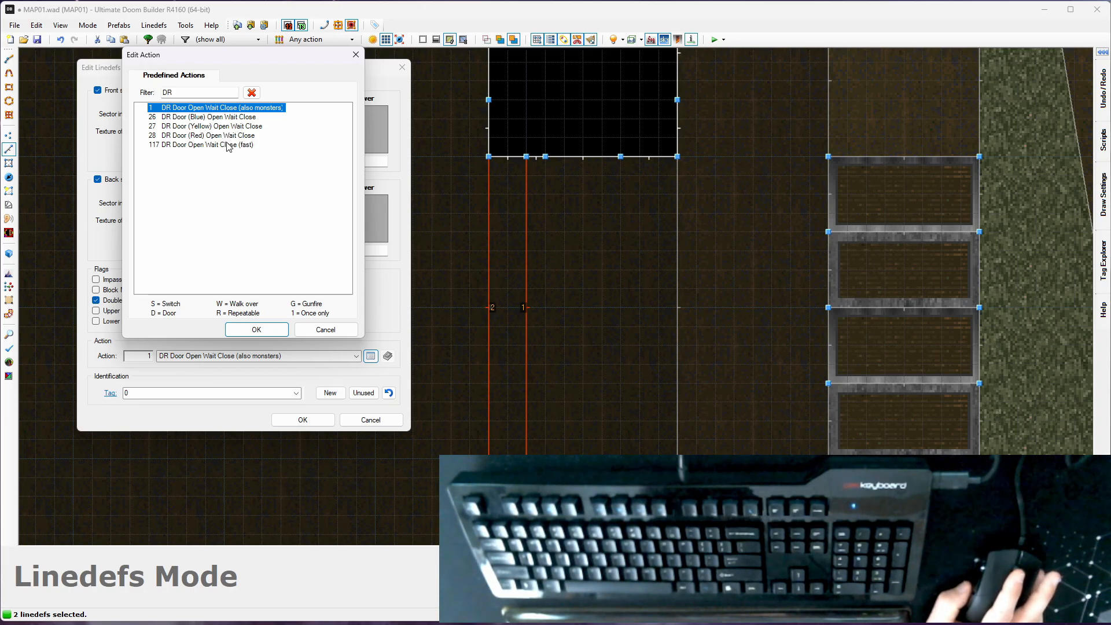
mouse_move(191, 149)
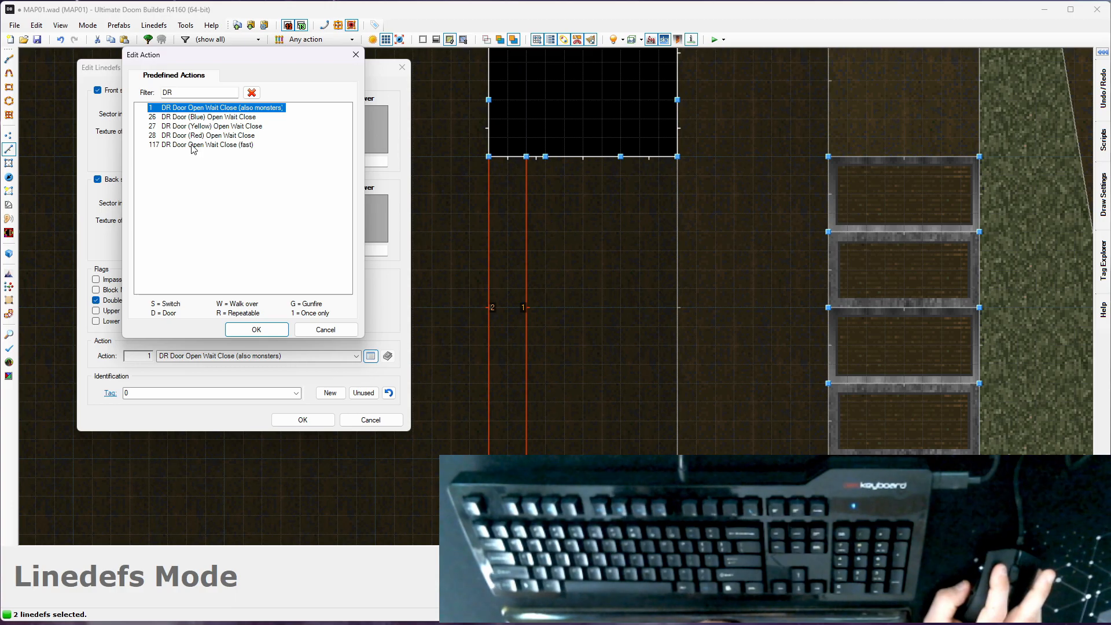
left_click(206, 144)
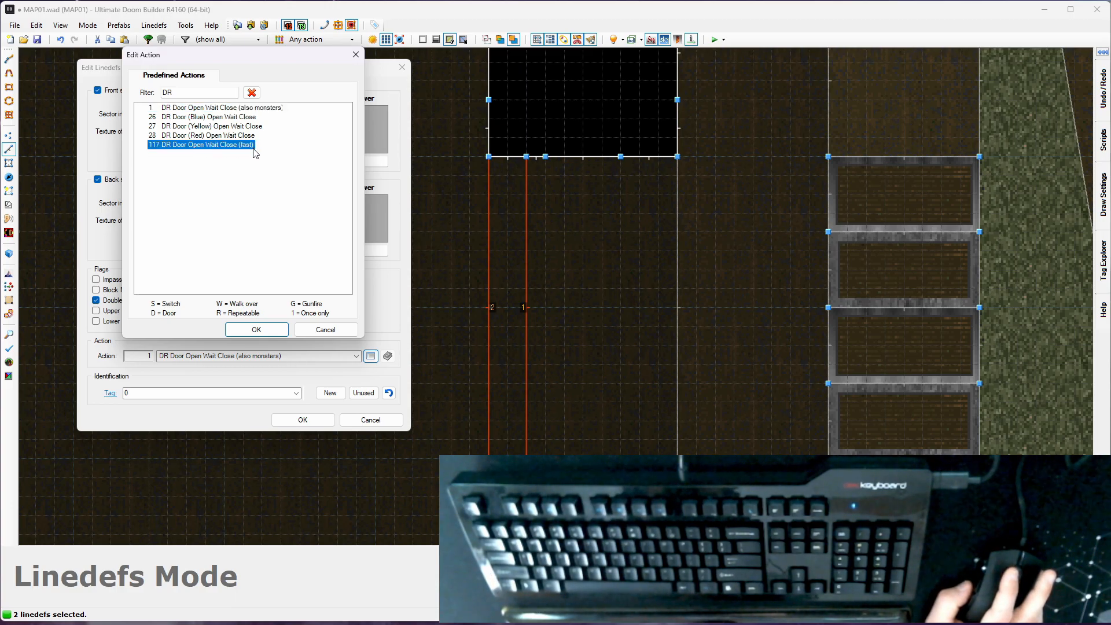
mouse_move(201, 116)
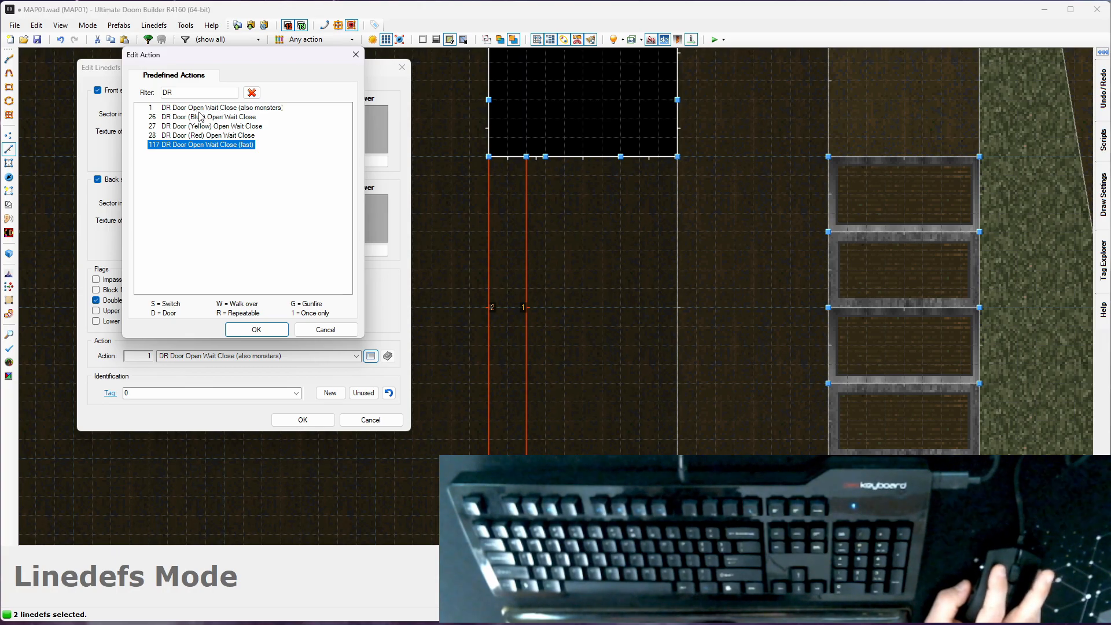
left_click(220, 107)
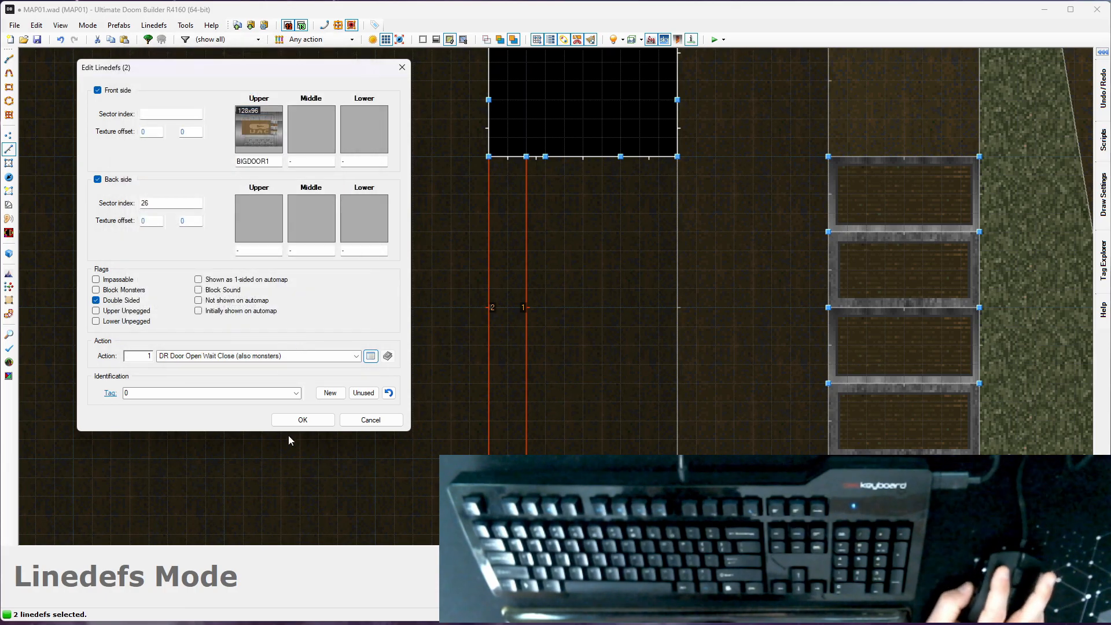
Step: Confirm the door lines' DR Door Open Wait Close action in Edit Linedefs
left_click(303, 419)
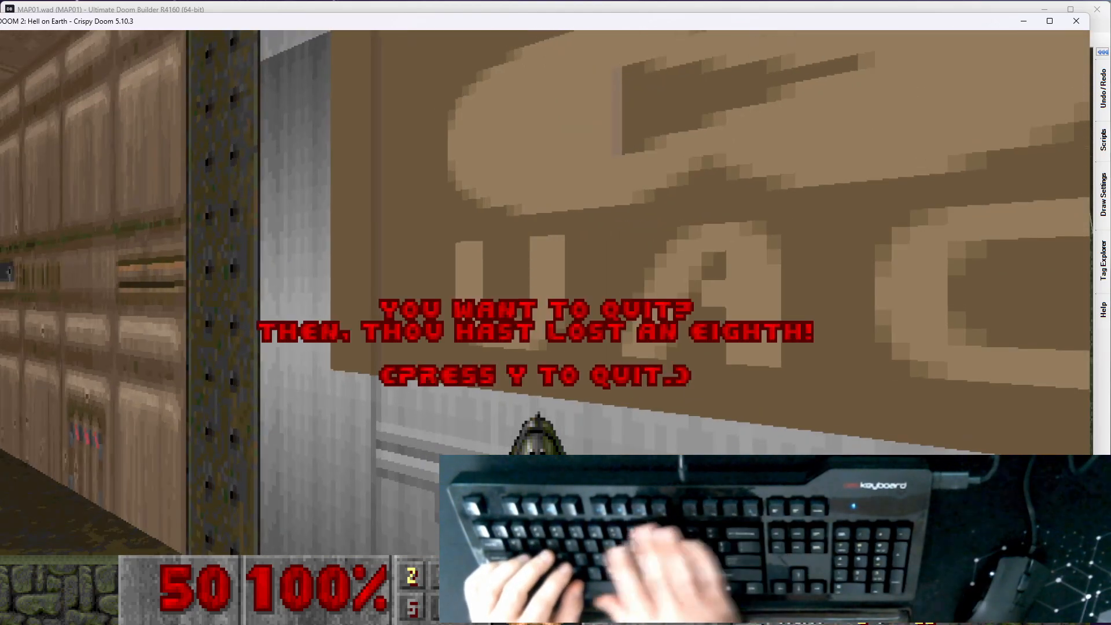
Step: Quit the Crispy Doom test and apply Lower Unpegged to the DOORTRAK sides
key("y")
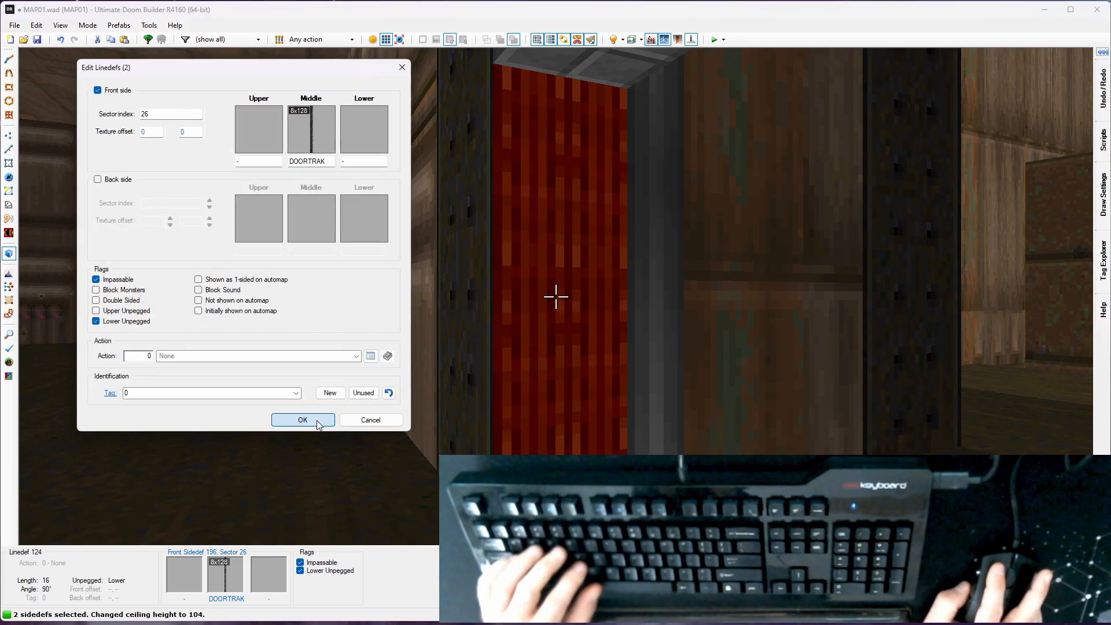
left_click(302, 420)
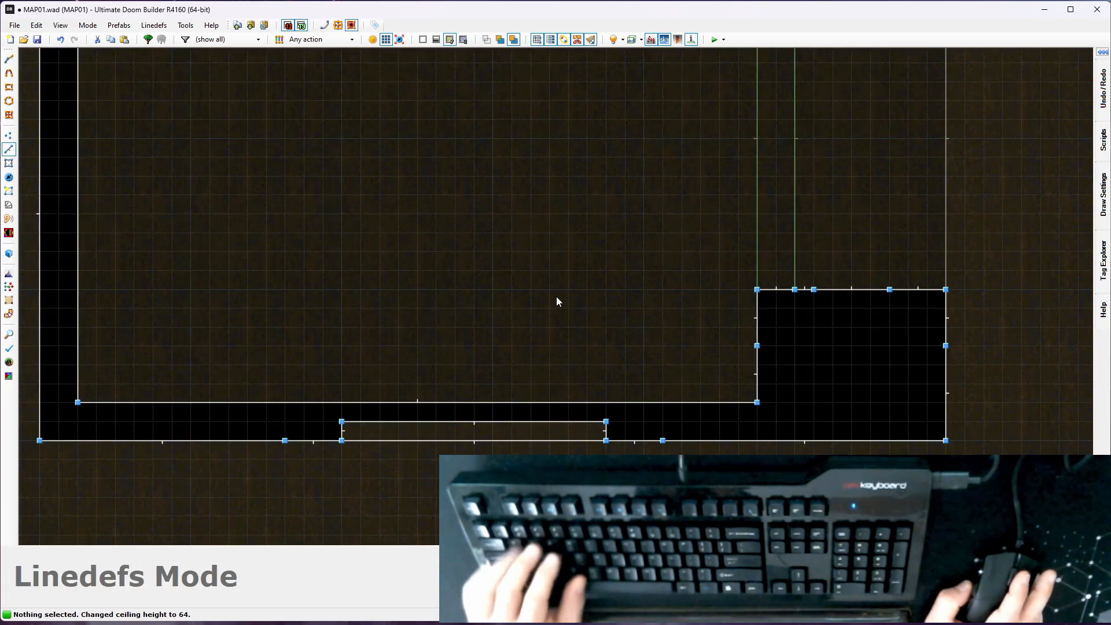
Step: Launch the edited map in Crispy Doom with F9 for another door play-test
key("F9")
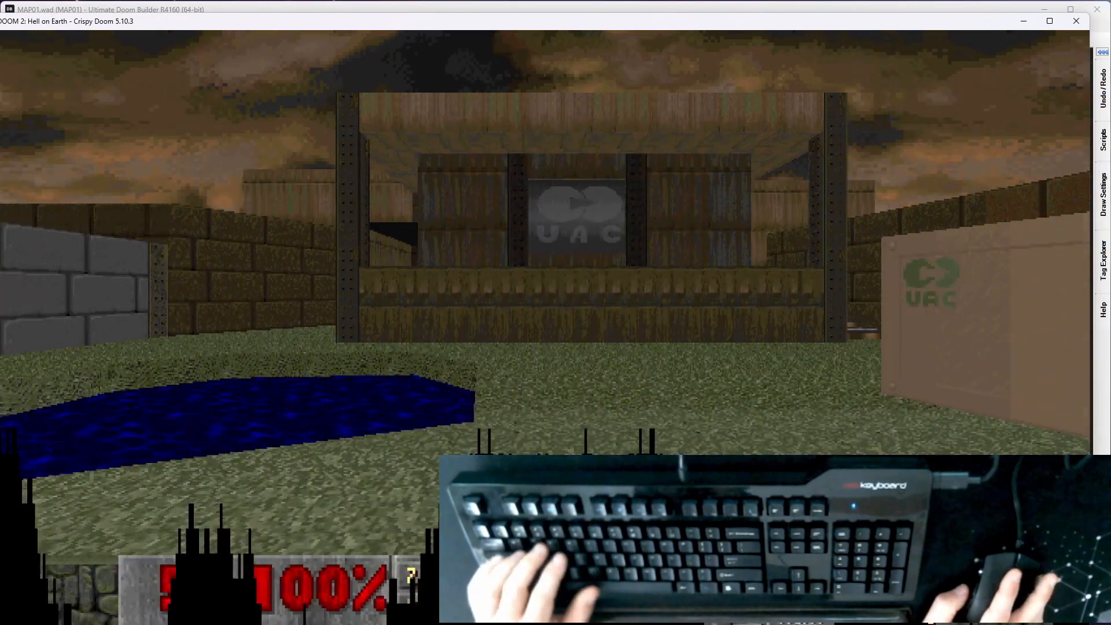